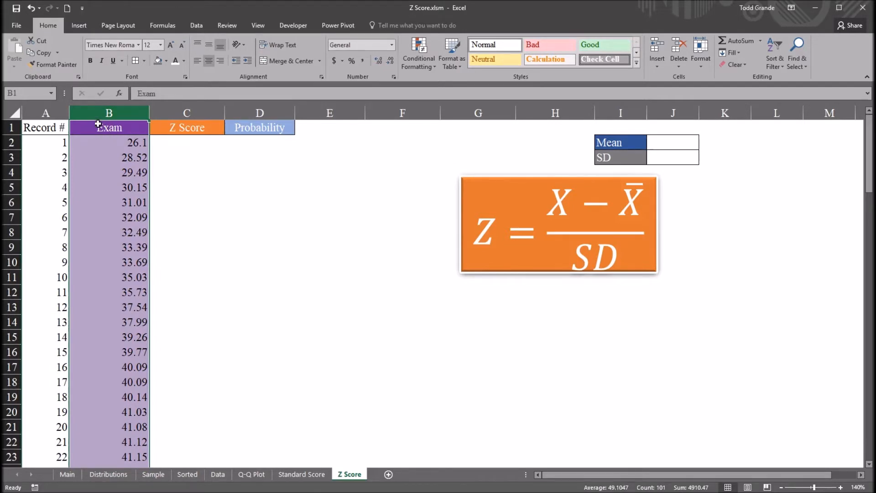
Enter =AVERAGE(B2:B101) in J2 so the Mean shows 49.1047.
left_click(46, 112)
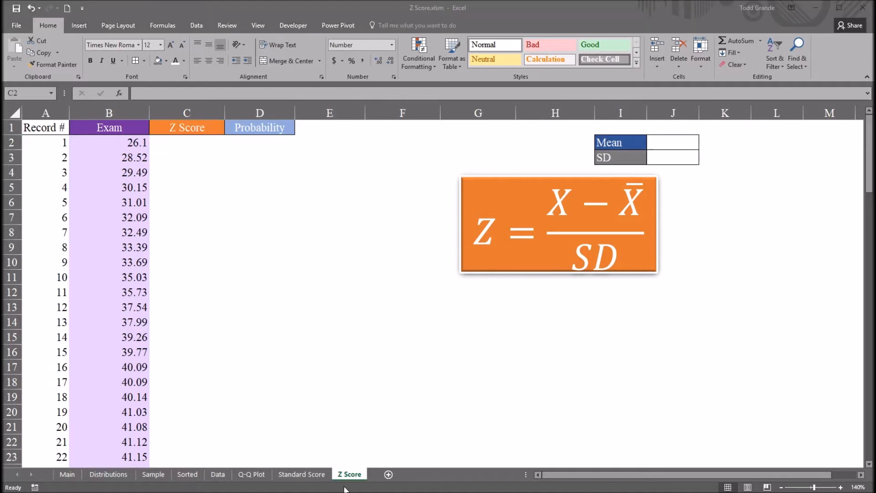
left_click(186, 143)
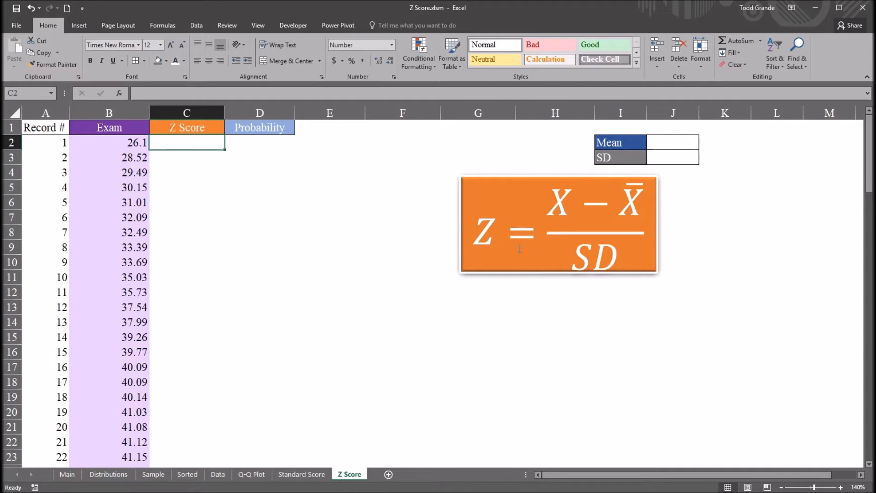
mouse_move(513, 257)
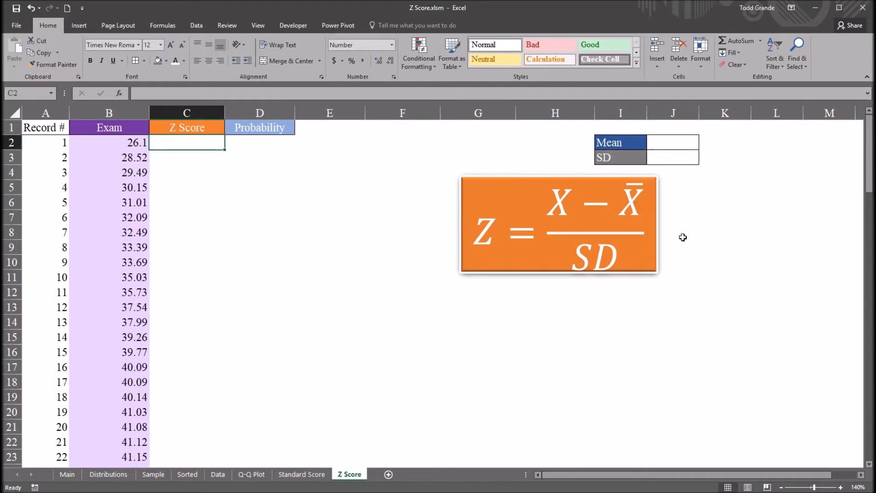
mouse_move(678, 197)
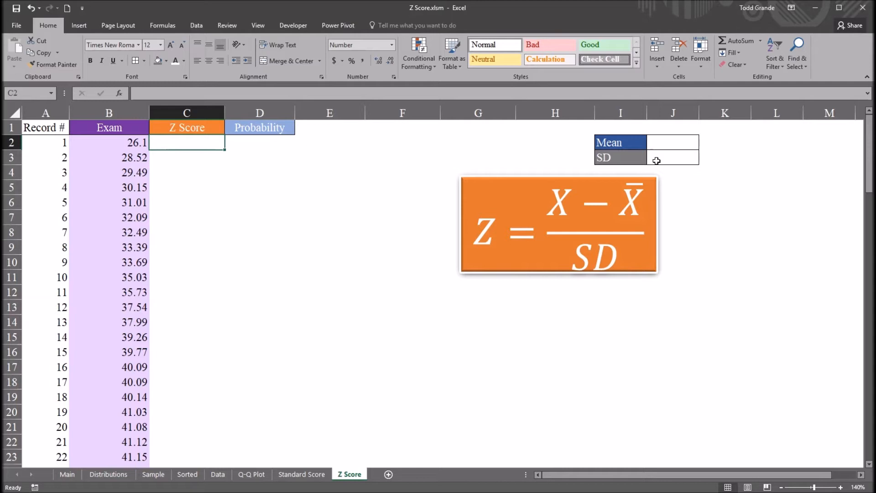
mouse_move(674, 146)
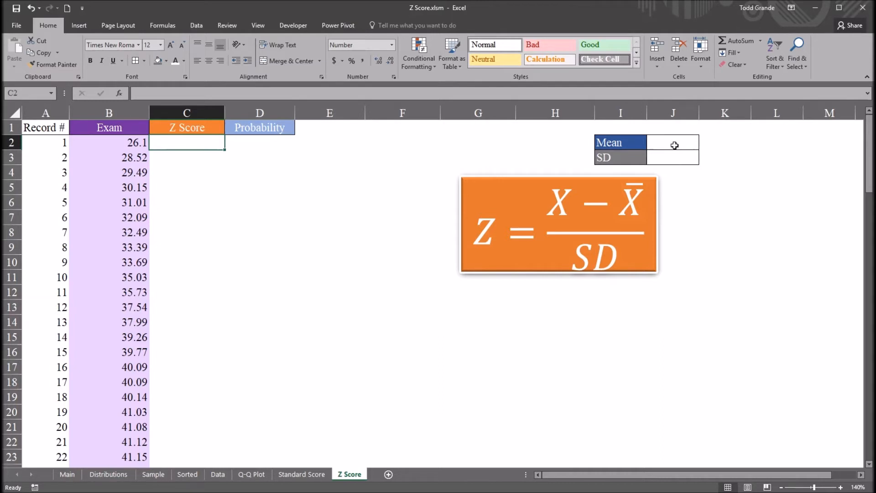
left_click(672, 142)
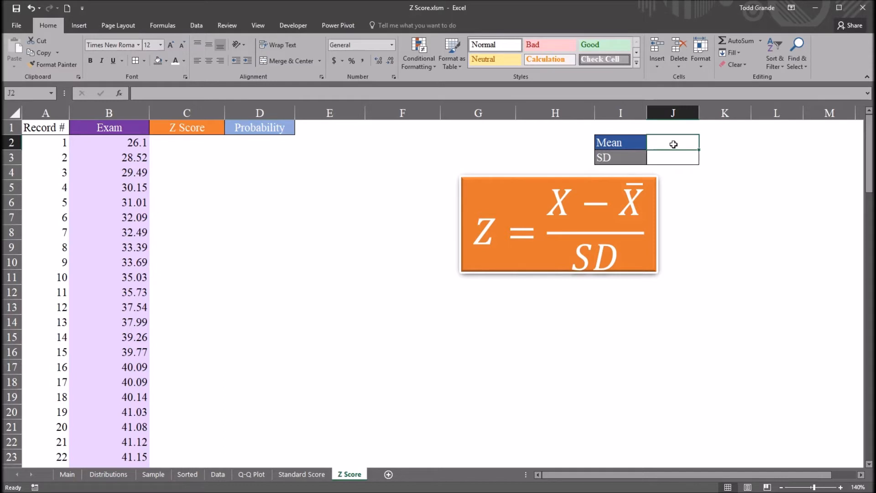
type("=average(")
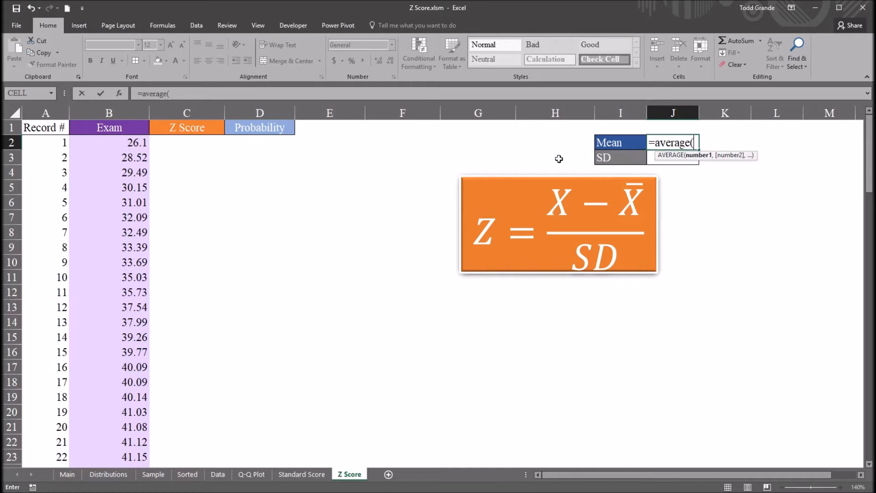
mouse_move(108, 147)
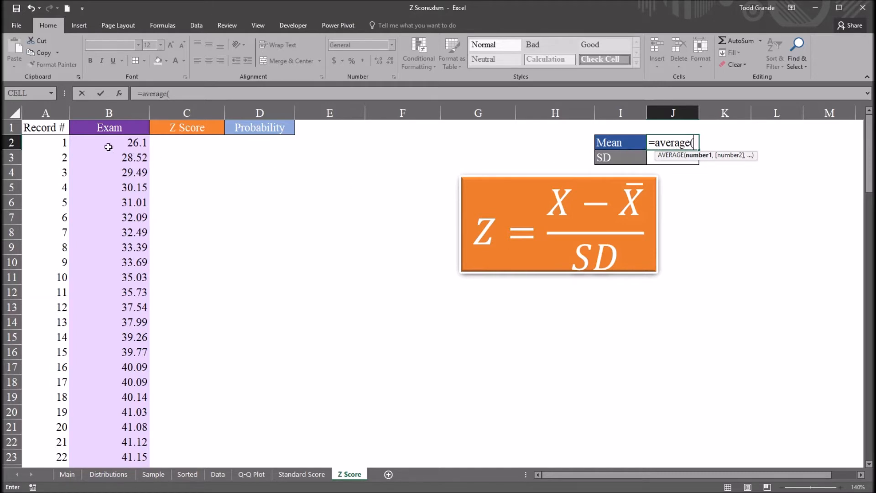
left_click(108, 143)
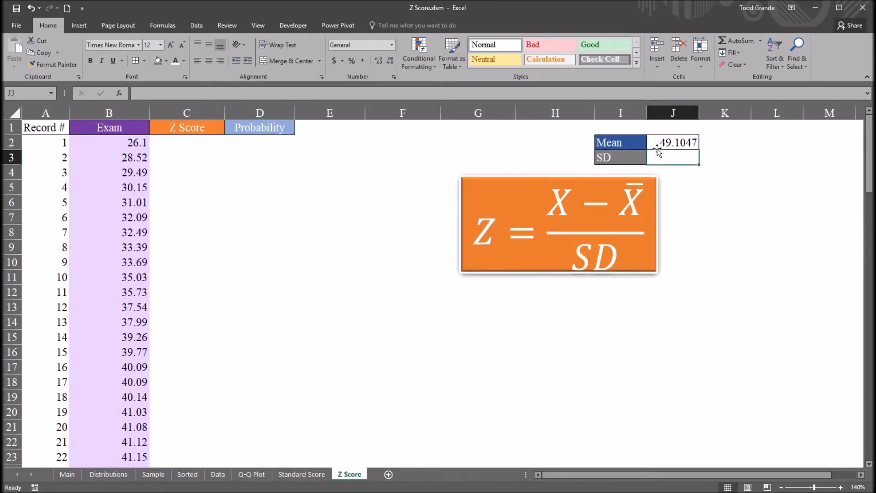
left_click(672, 142)
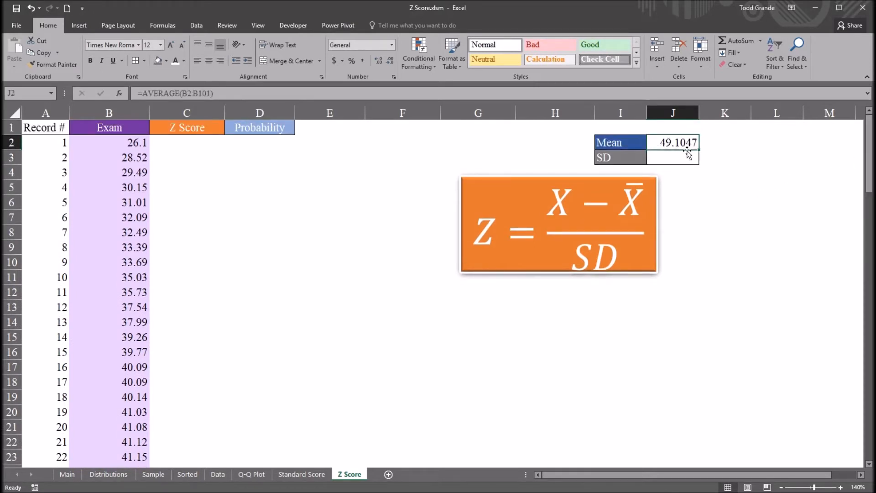
left_click(673, 157)
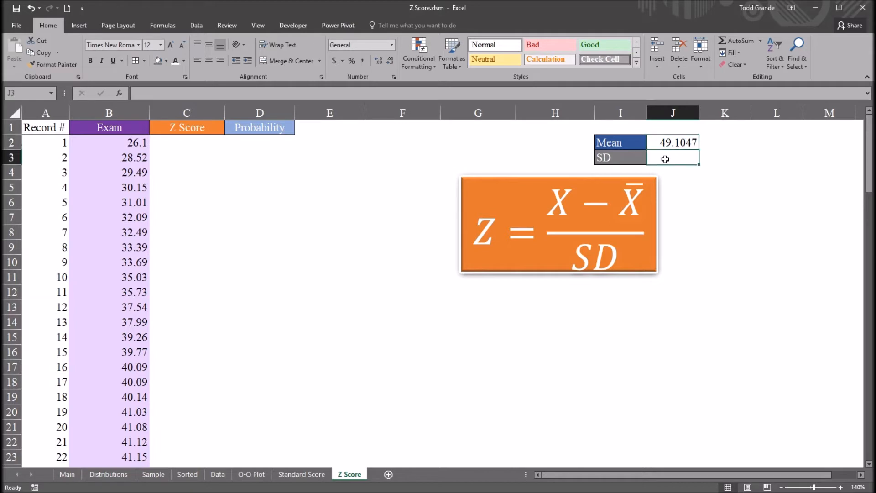
Enter =STDEV.S(B2:B101) in J3 so the SD shows 10.1098.
type("=")
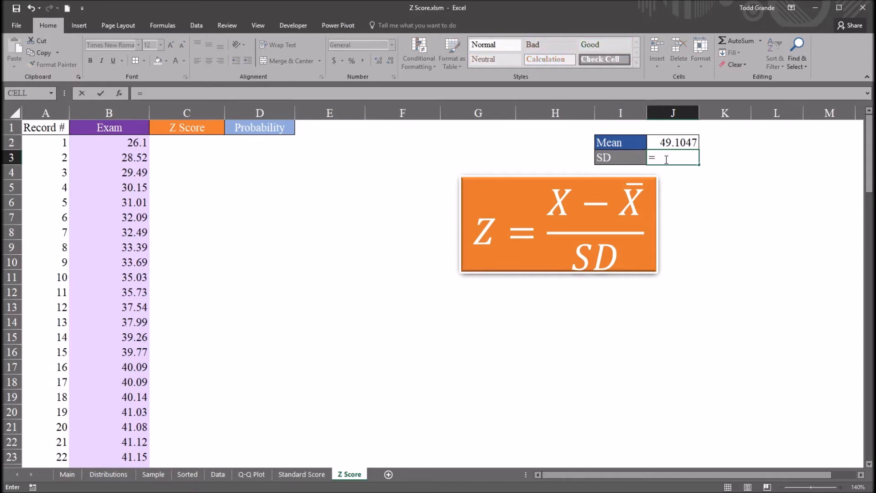
type("st")
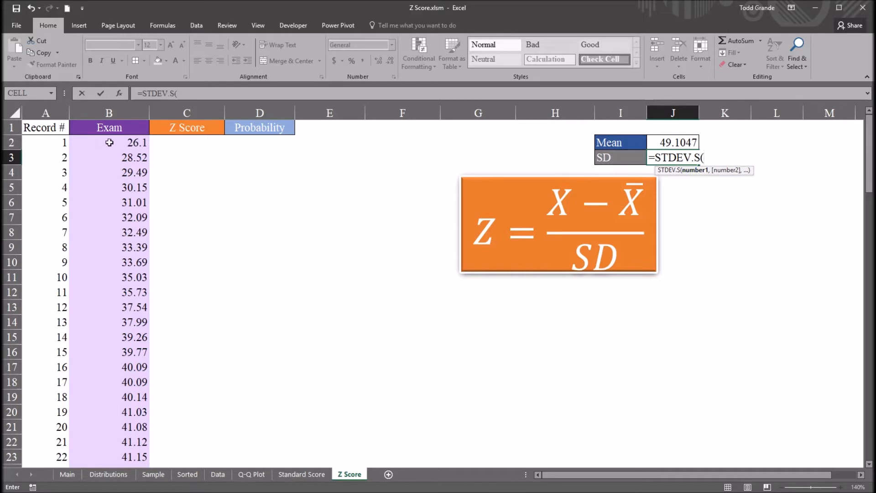
left_click(109, 143)
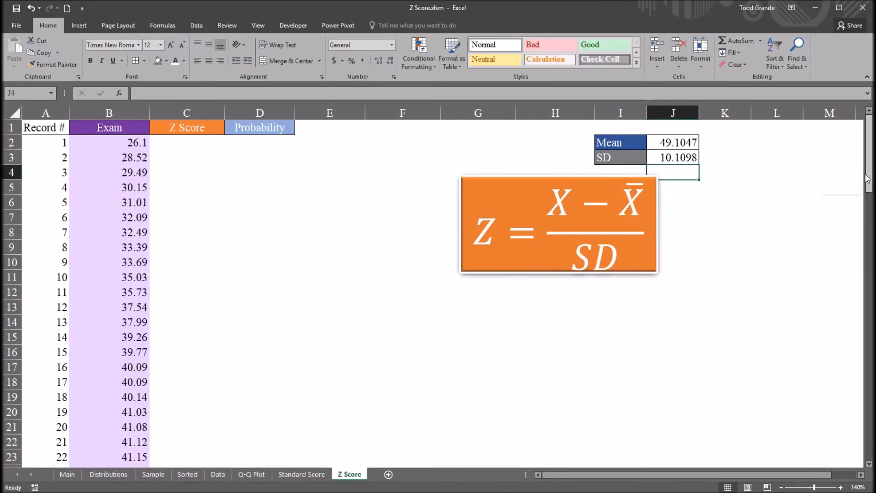
left_click(673, 157)
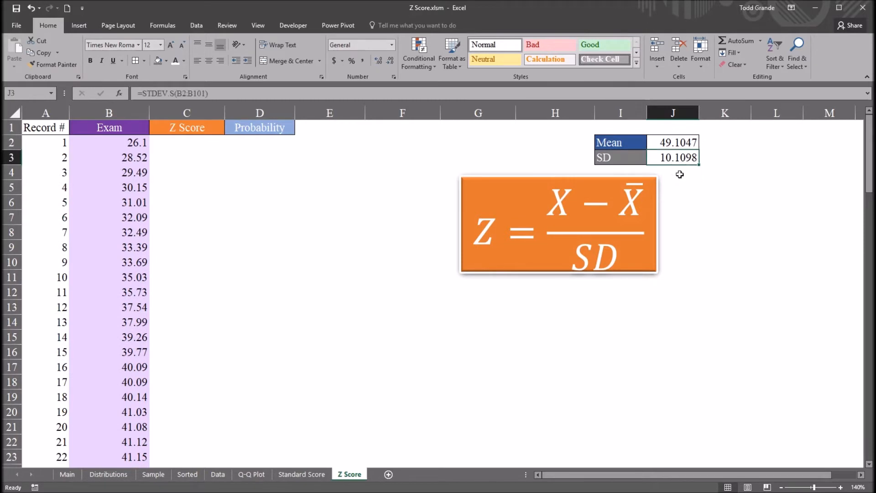
mouse_move(674, 171)
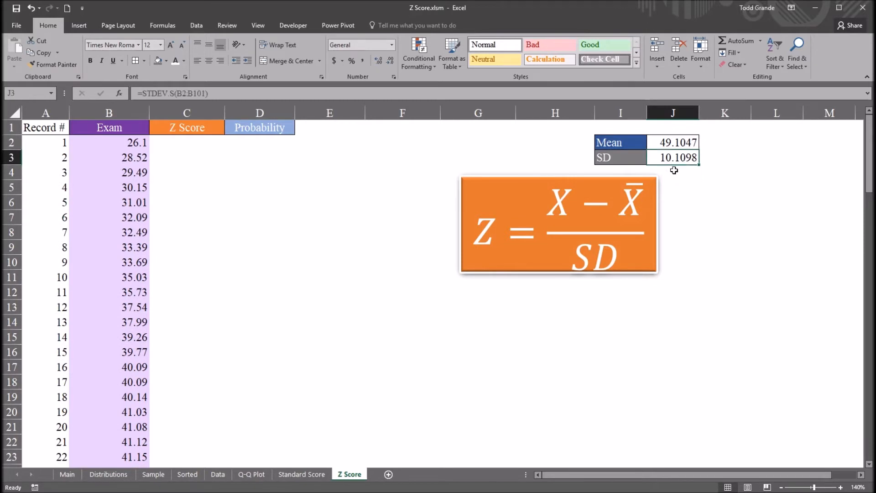
left_click(675, 142)
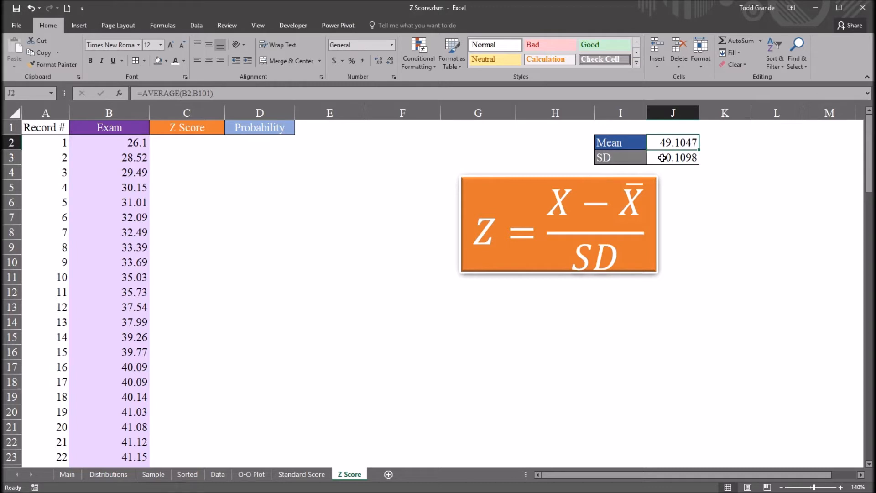
left_click(673, 157)
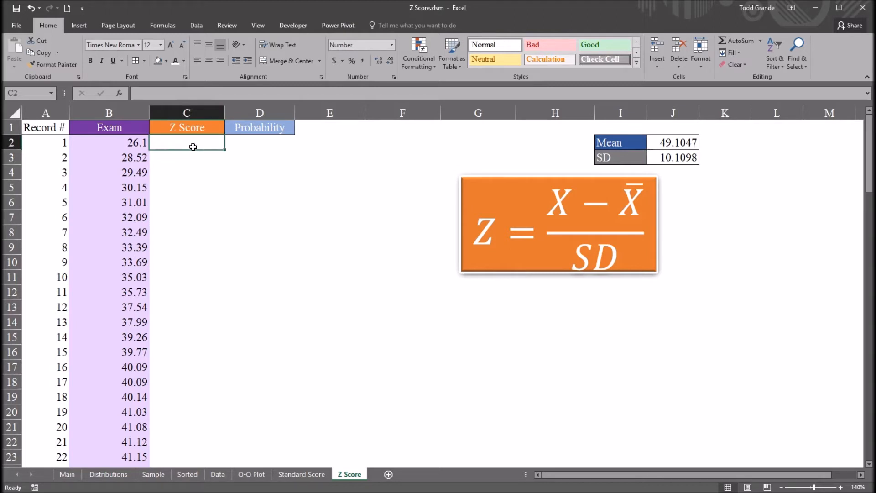
Enter =(B2-$J$2)/$J$3 in C2 with absolute mean and SD references, giving -2.28.
type("=")
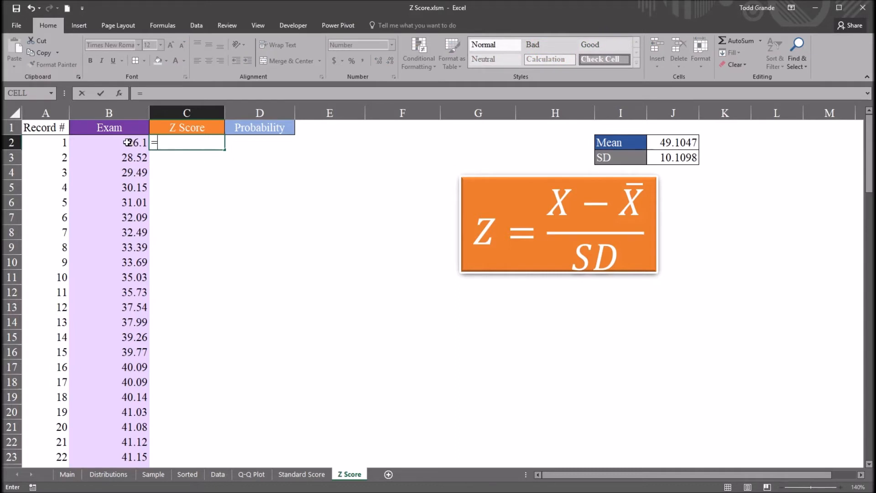
left_click(108, 143)
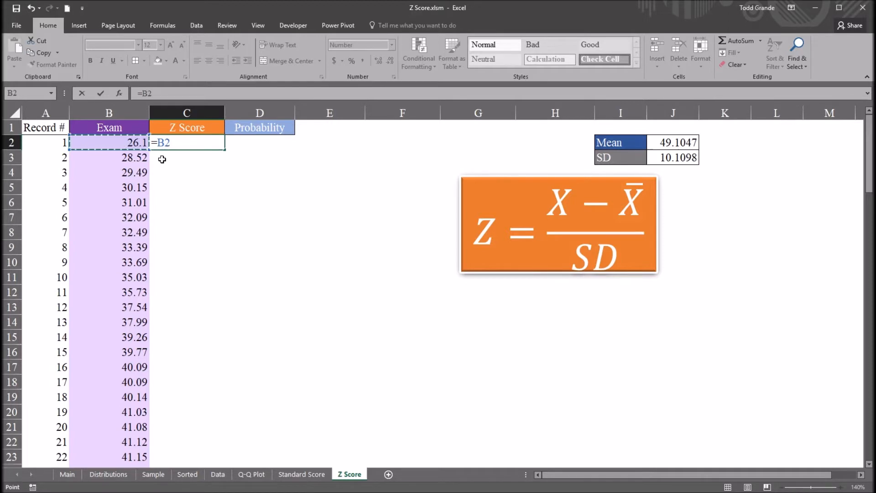
type("-")
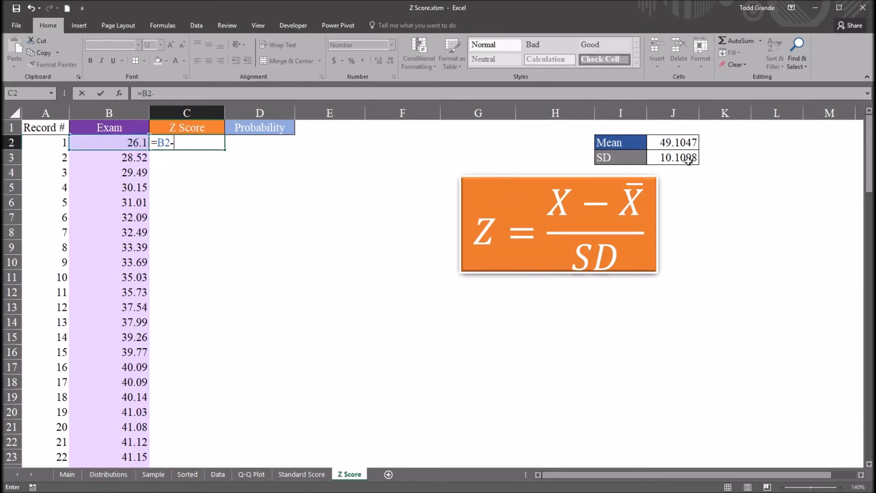
left_click(673, 142)
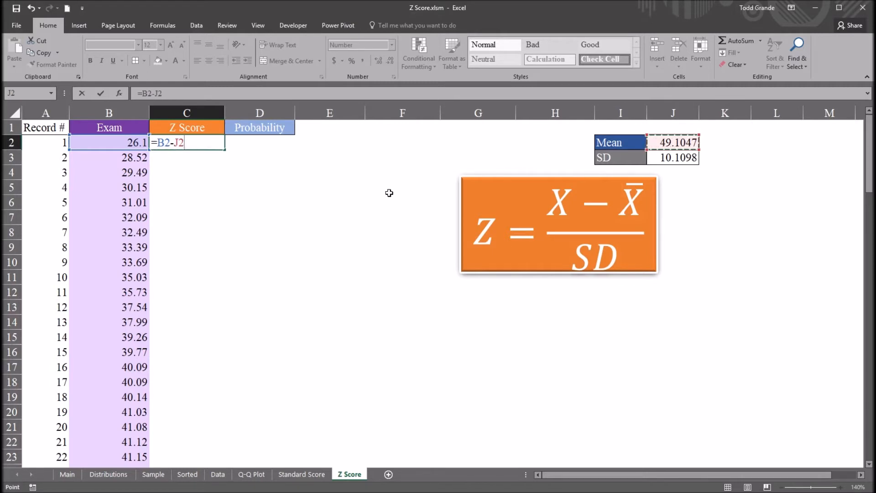
mouse_move(317, 185)
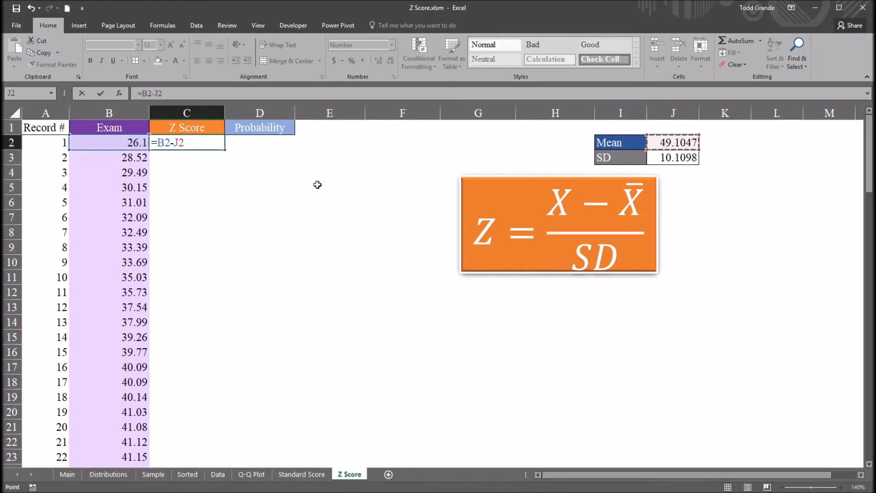
key("f4")
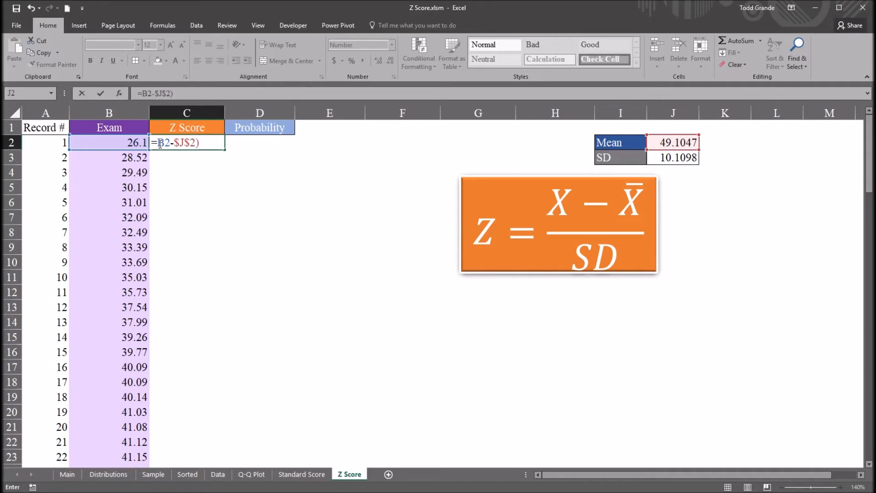
type("(")
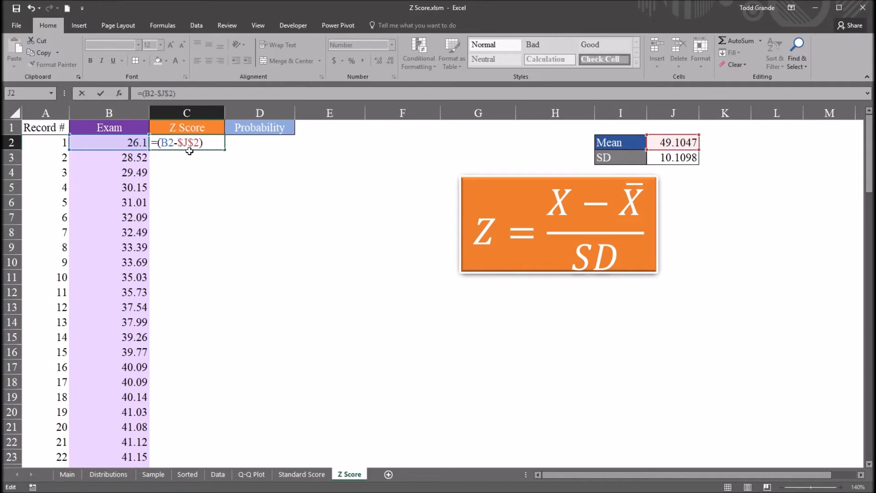
type("/")
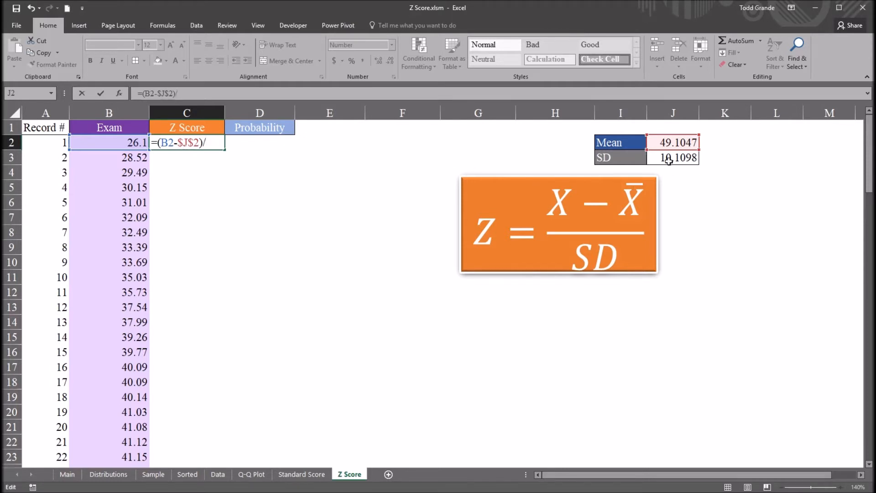
left_click(673, 158)
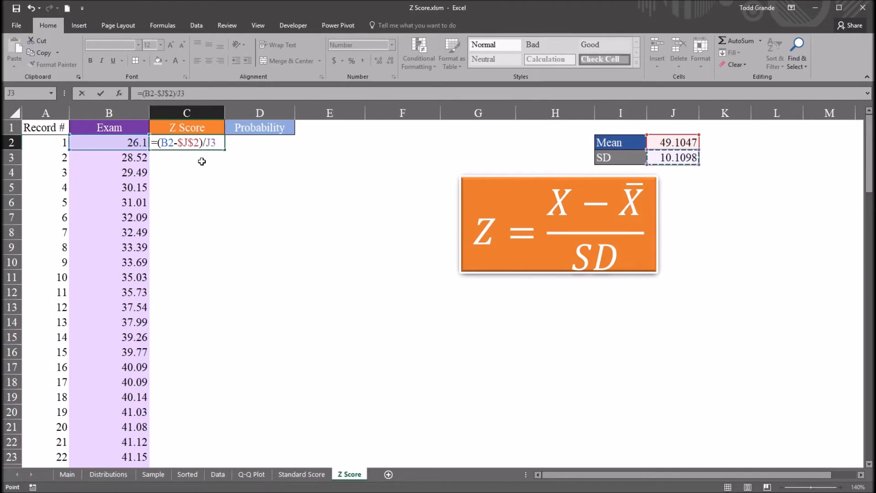
mouse_move(193, 169)
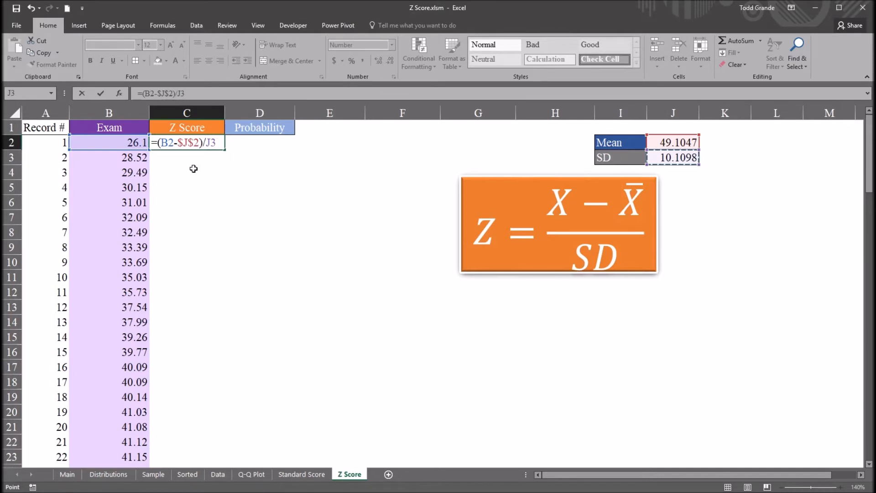
key("f4")
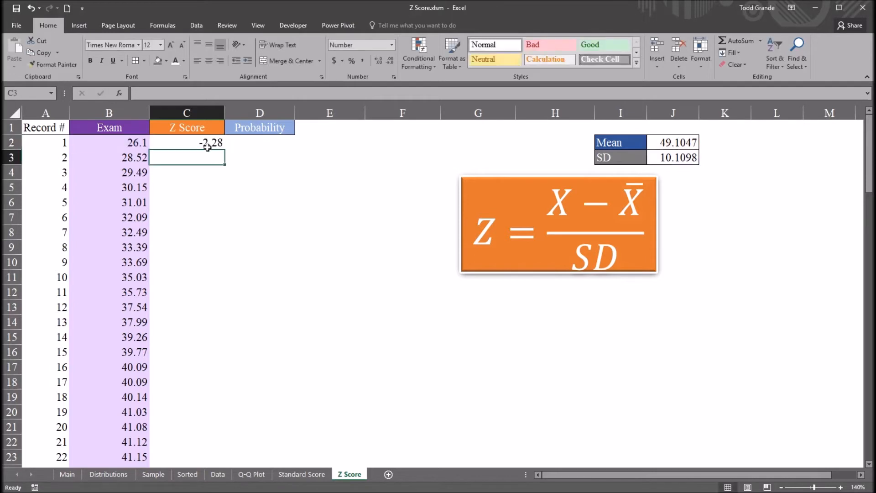
left_click(186, 143)
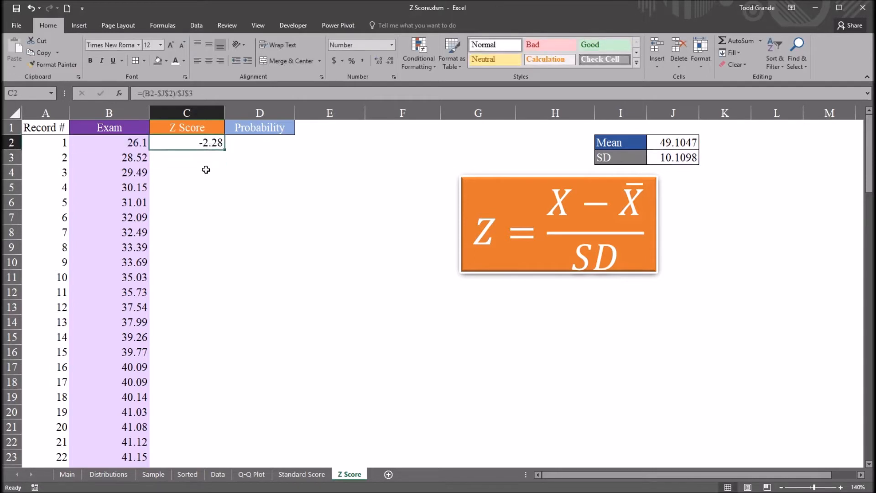
left_click(109, 142)
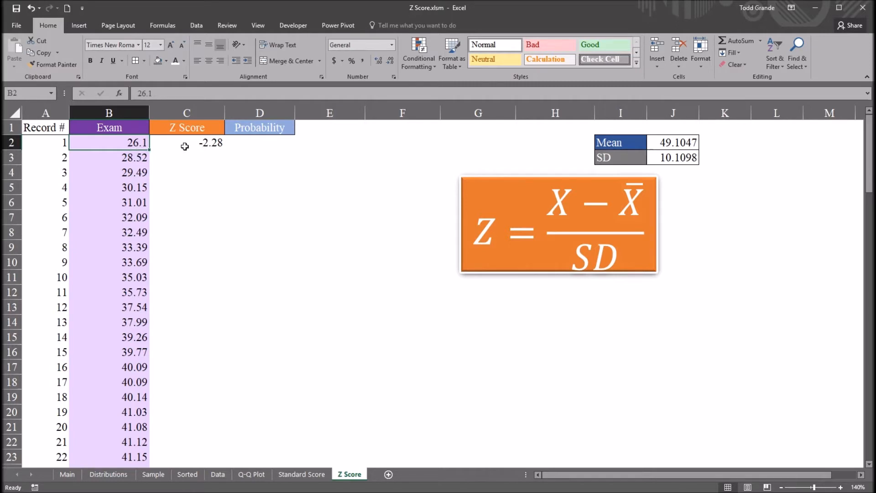
left_click(186, 142)
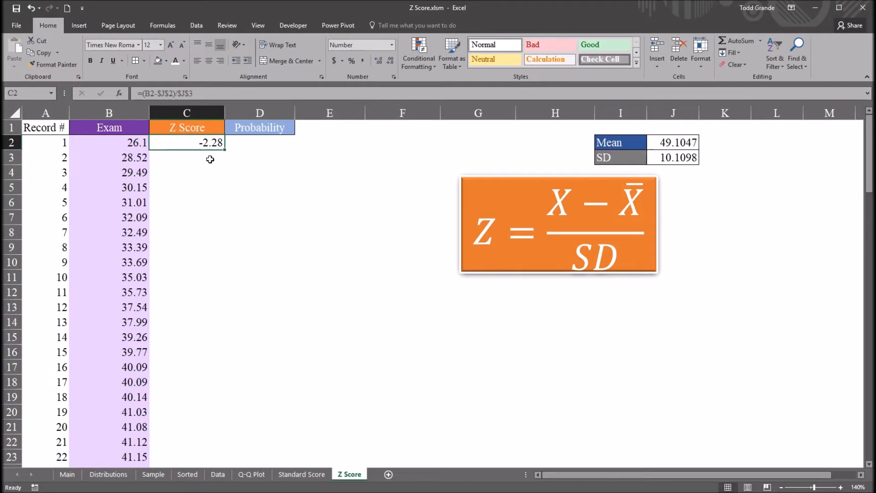
left_click(109, 142)
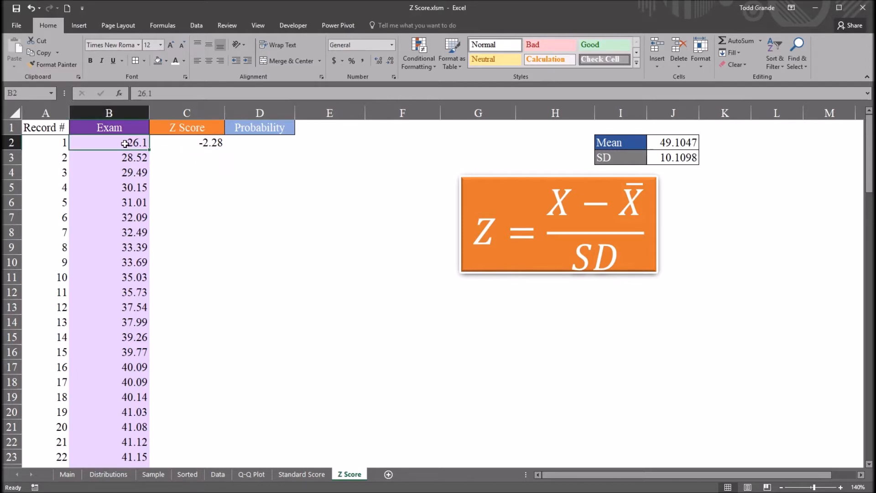
left_click(187, 142)
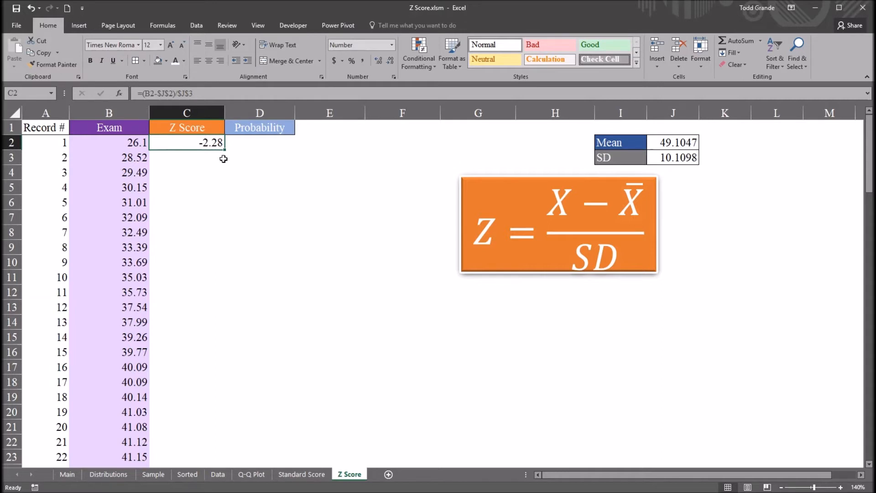
mouse_move(202, 152)
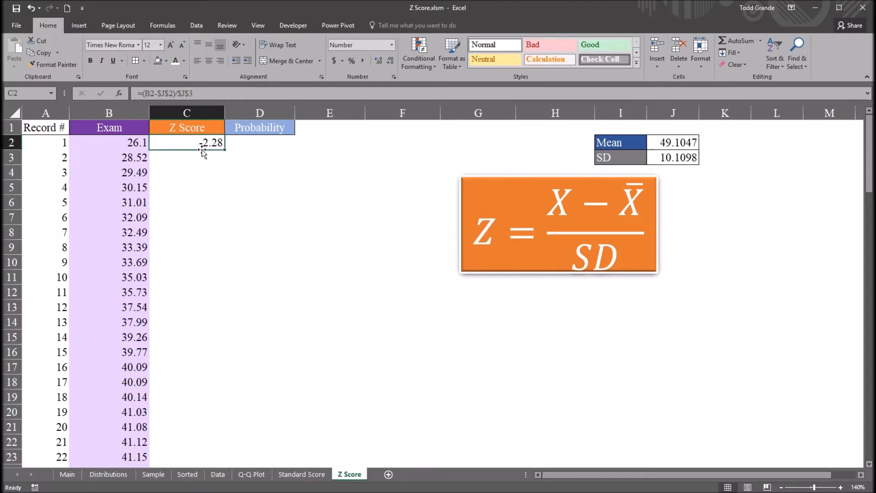
mouse_move(163, 176)
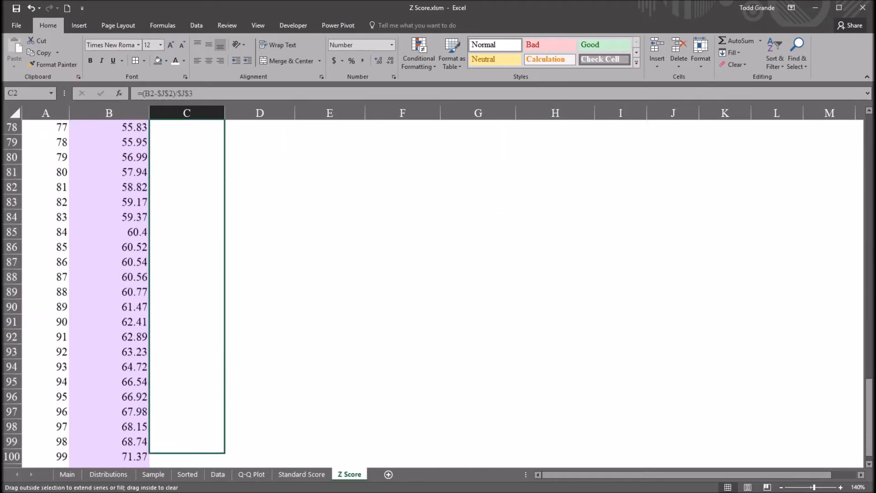
Fill the z-score formula from C2 down to C101 and check the column averages.
scroll("down", 3)
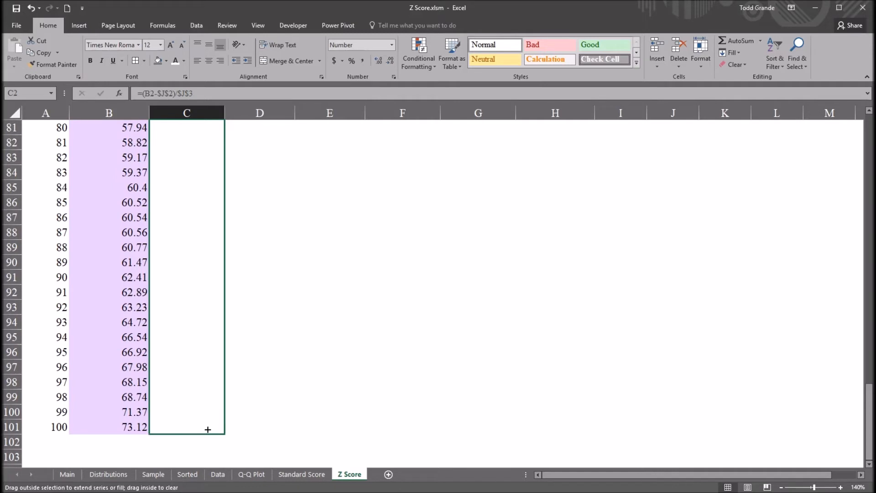
left_click_drag(208, 127, 208, 429)
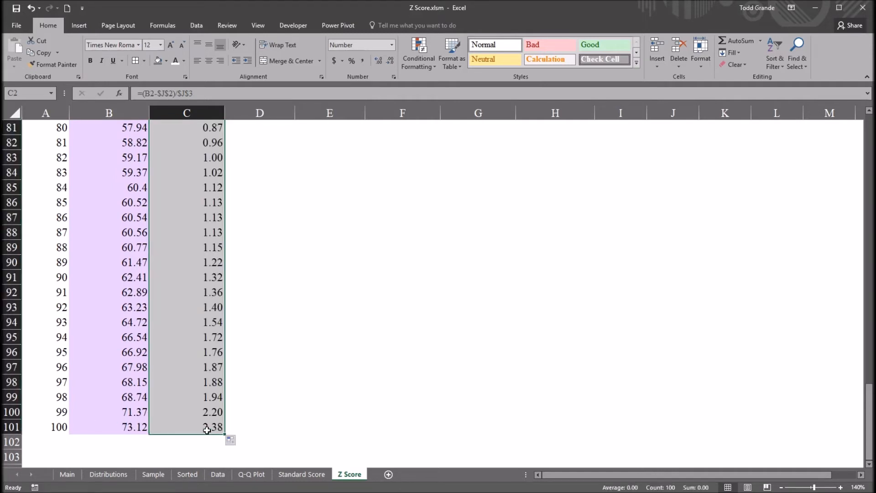
left_click(186, 426)
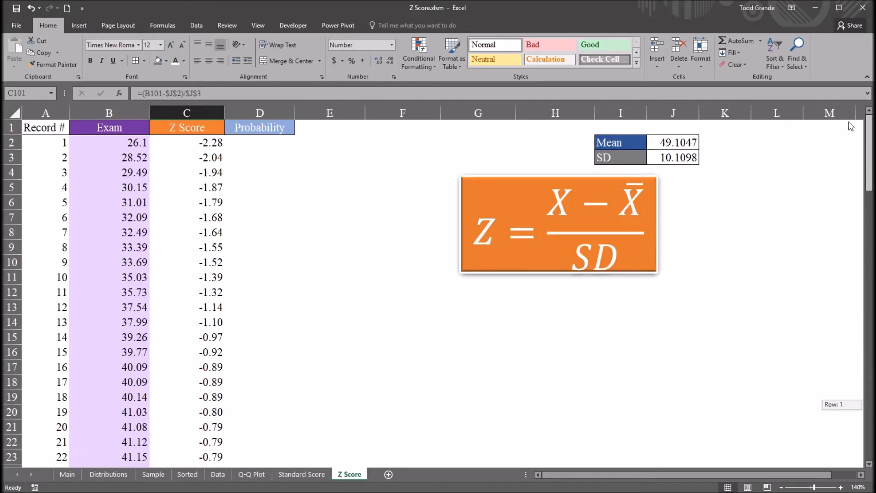
left_click(109, 113)
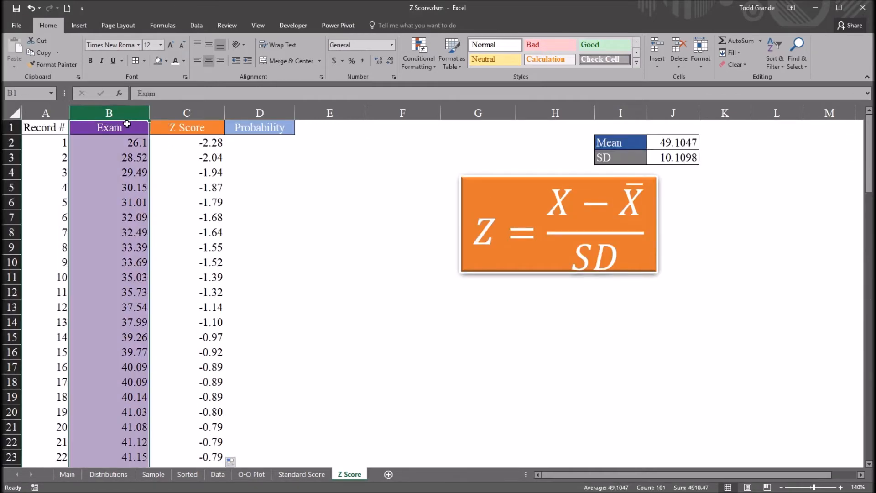
left_click(187, 128)
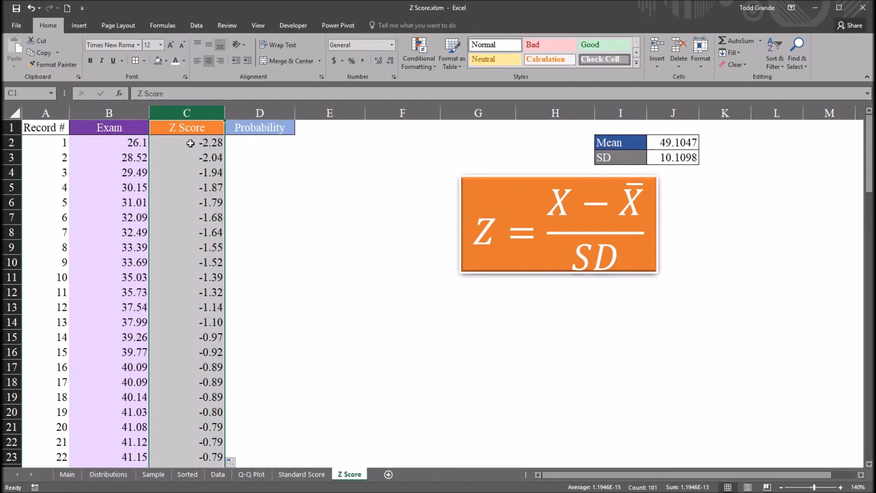
left_click(187, 142)
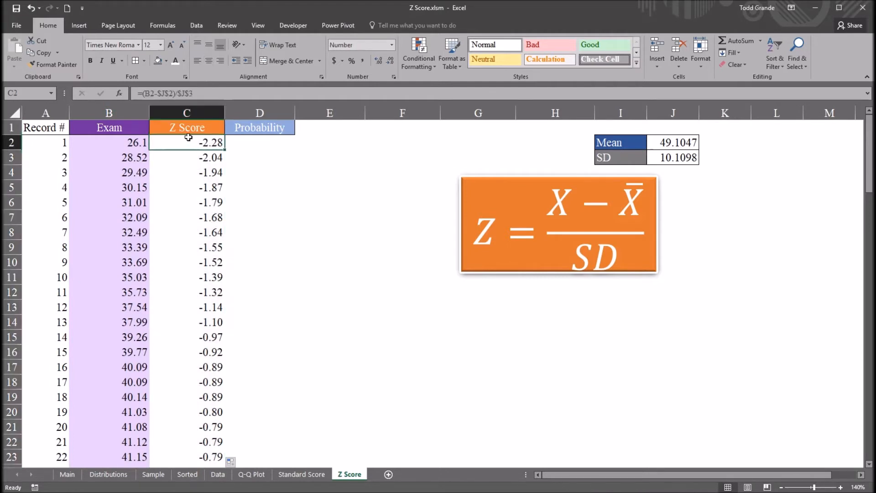
mouse_move(280, 265)
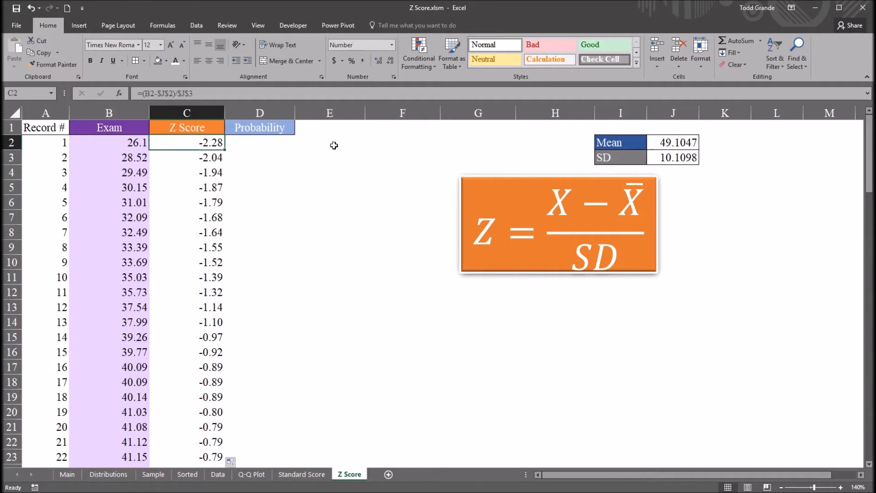
left_click(329, 143)
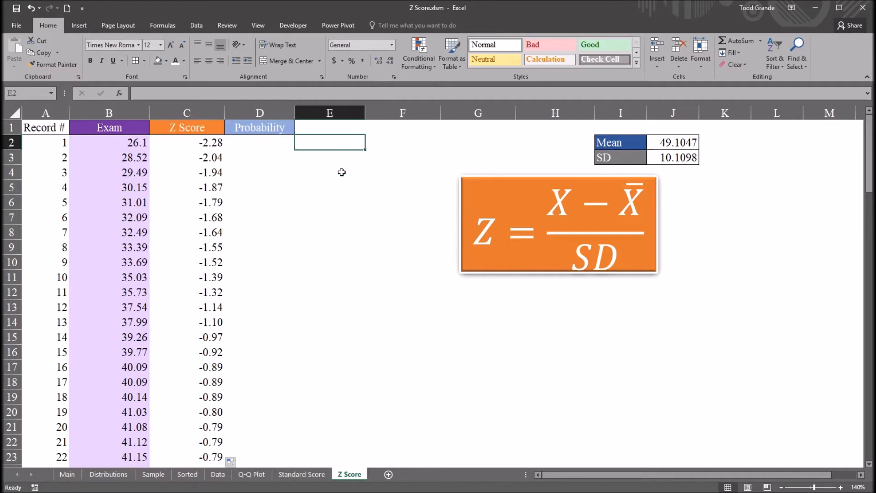
mouse_move(322, 176)
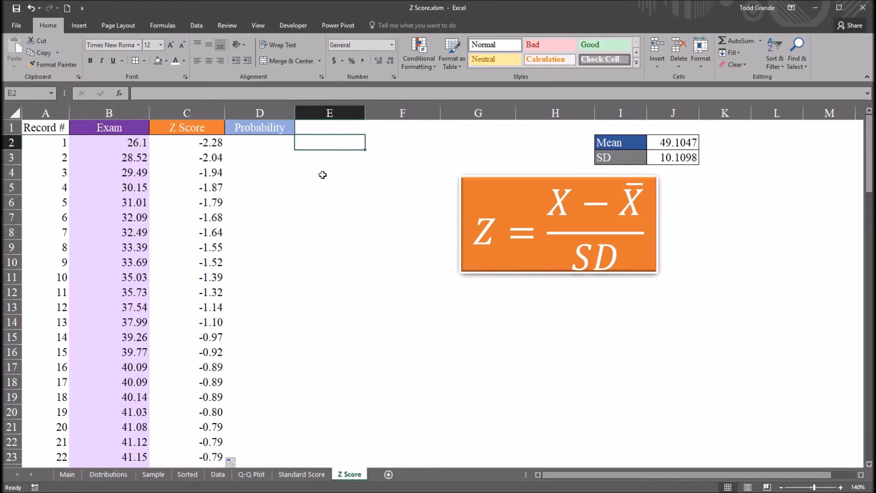
mouse_move(332, 178)
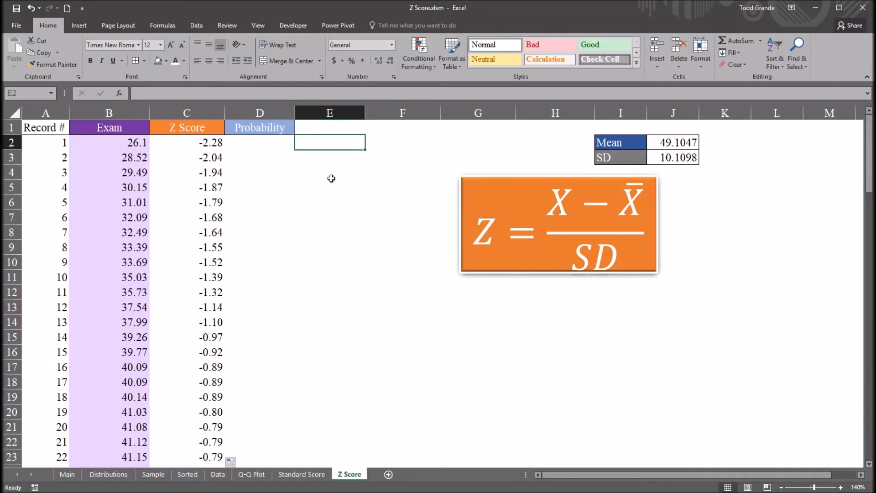
mouse_move(327, 172)
type("=")
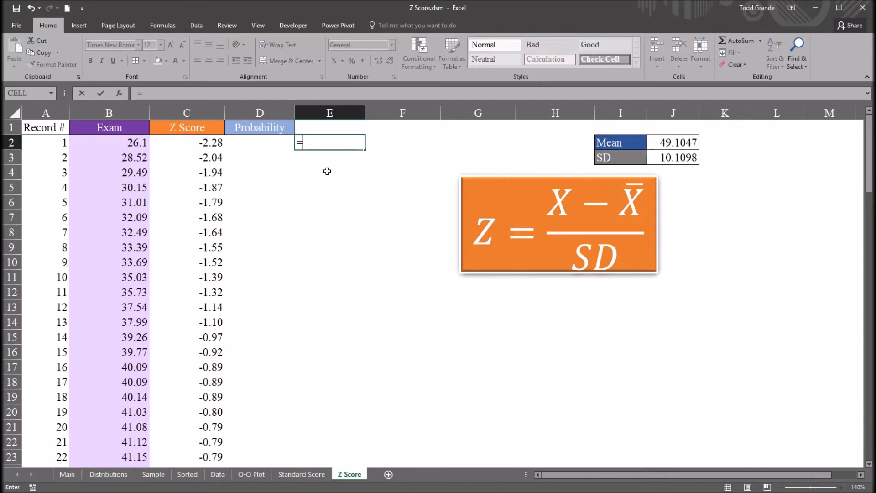
Enter =STANDARDIZE(B2,J2,J3) in E2, returning -2.275484527.
type("st")
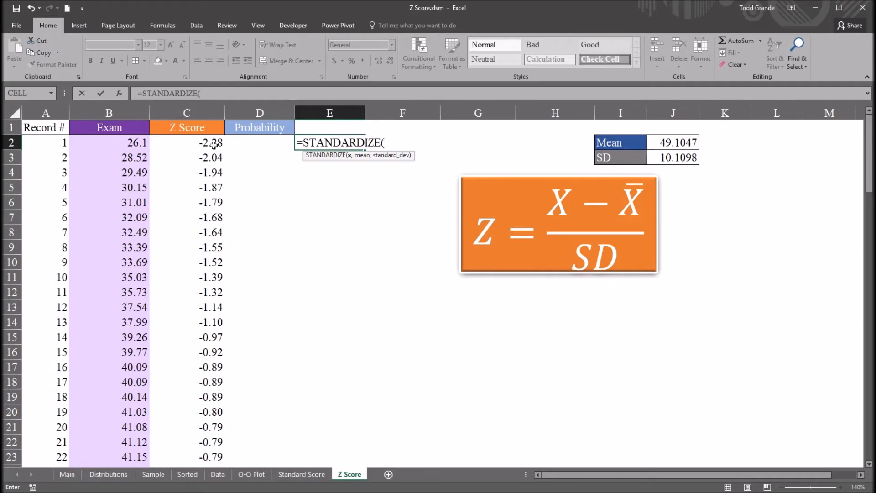
mouse_move(399, 186)
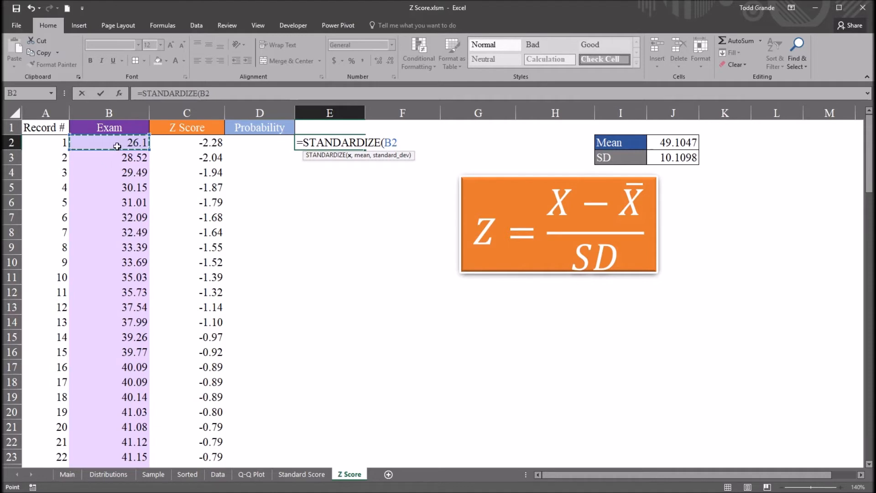
type(",J2,")
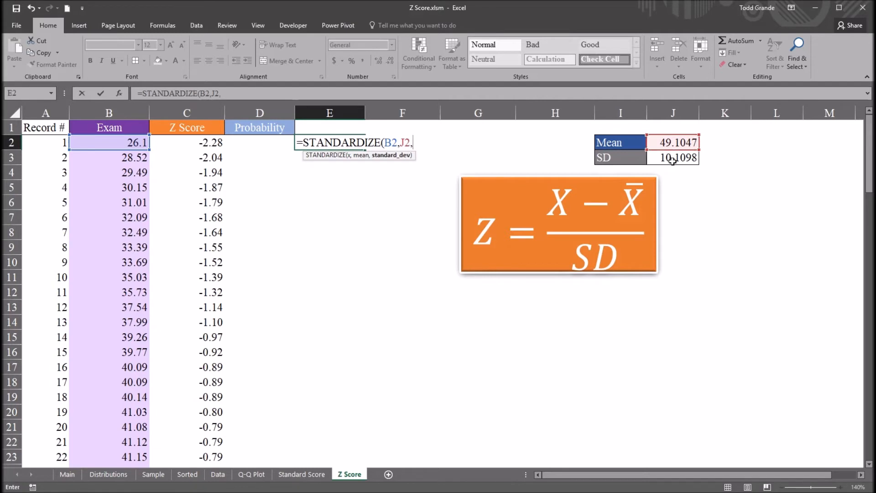
left_click(673, 158)
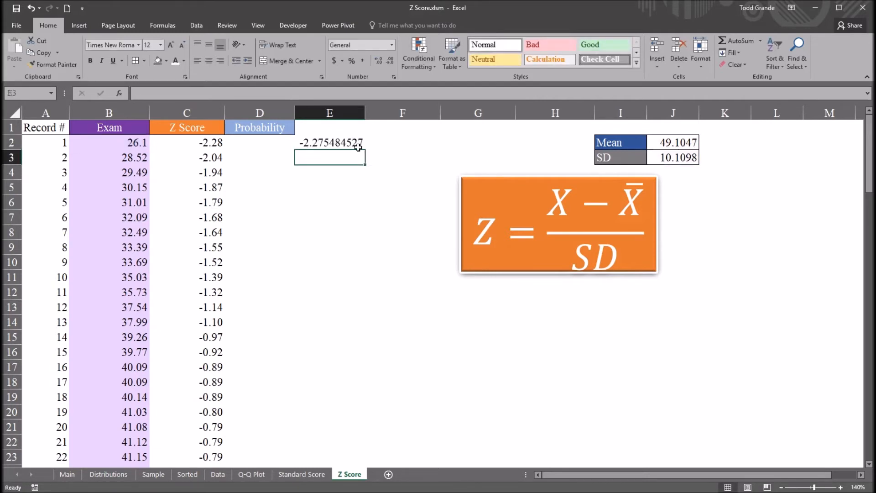
left_click(187, 142)
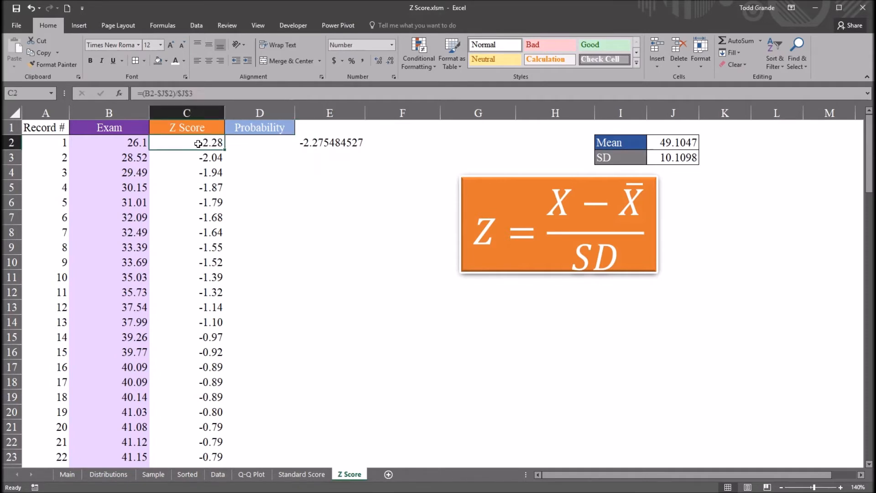
left_click(330, 143)
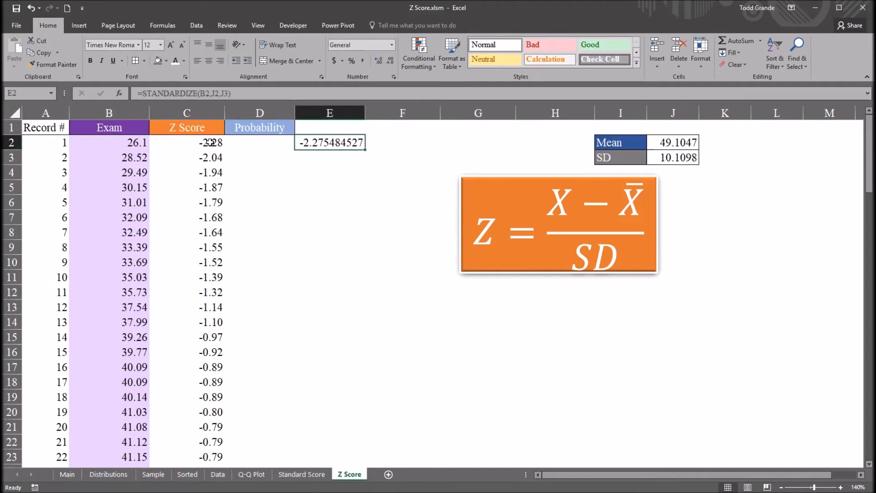
left_click(186, 143)
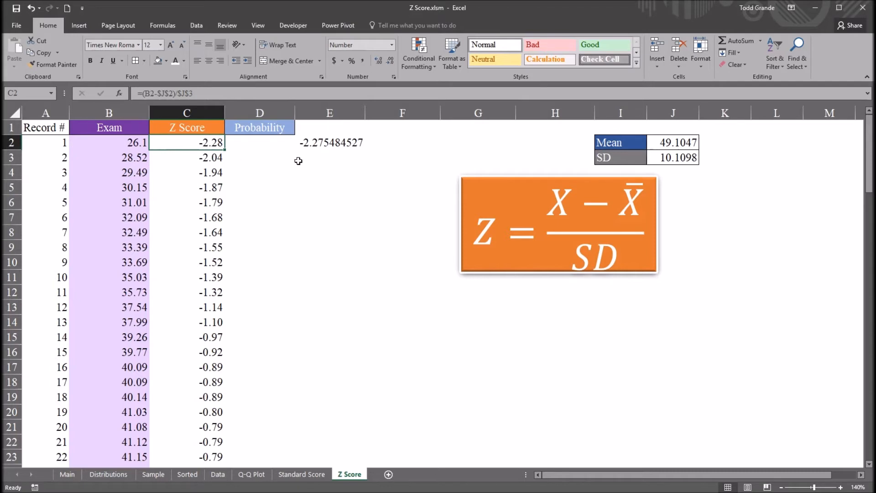
left_click(330, 142)
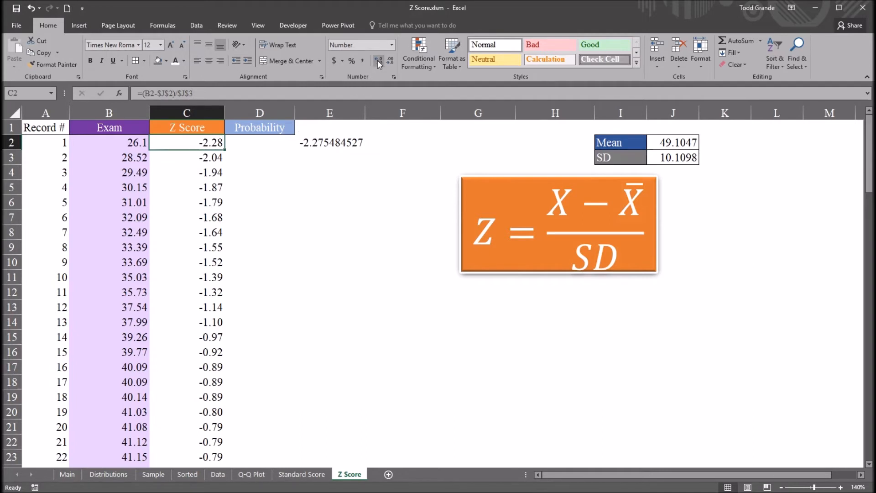
left_click(378, 60)
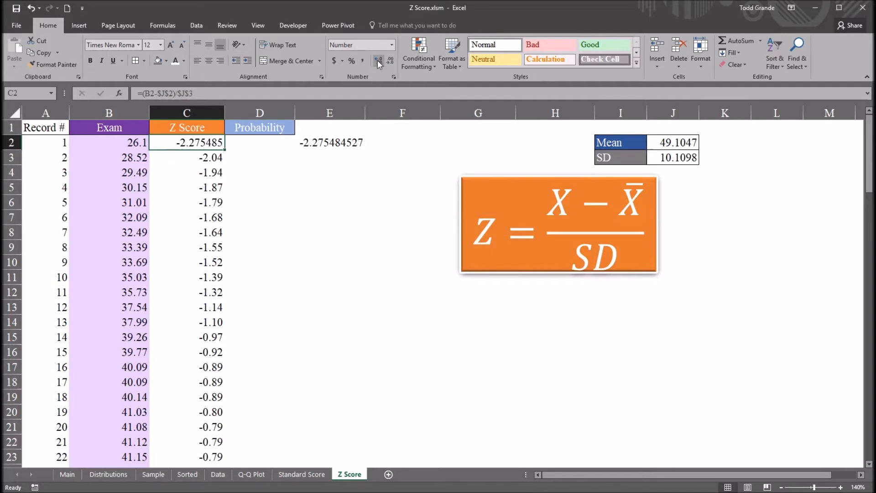
mouse_move(382, 64)
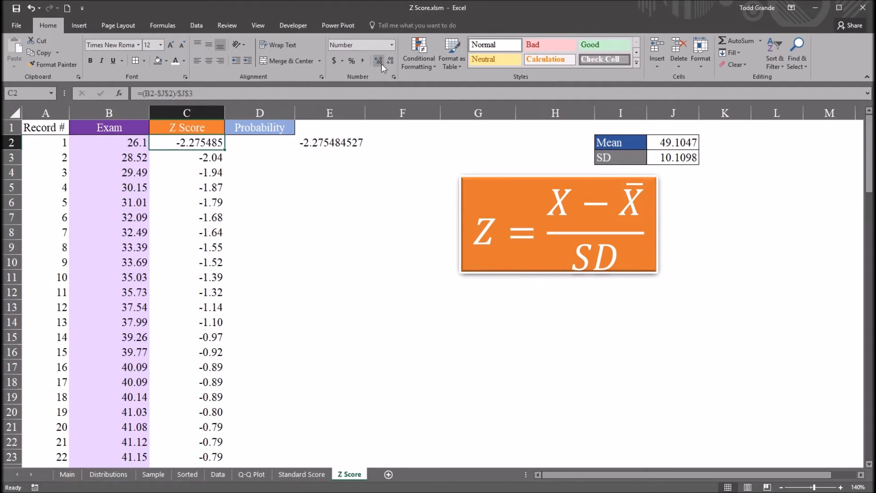
left_click(379, 61)
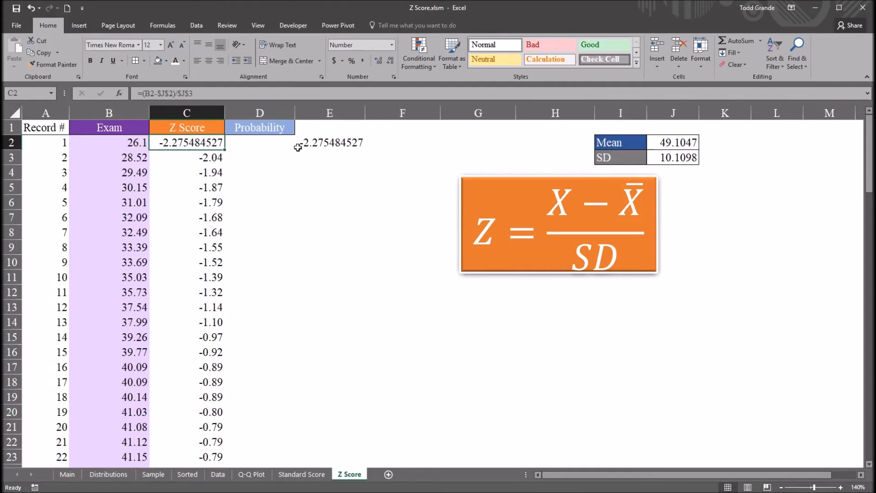
left_click(259, 143)
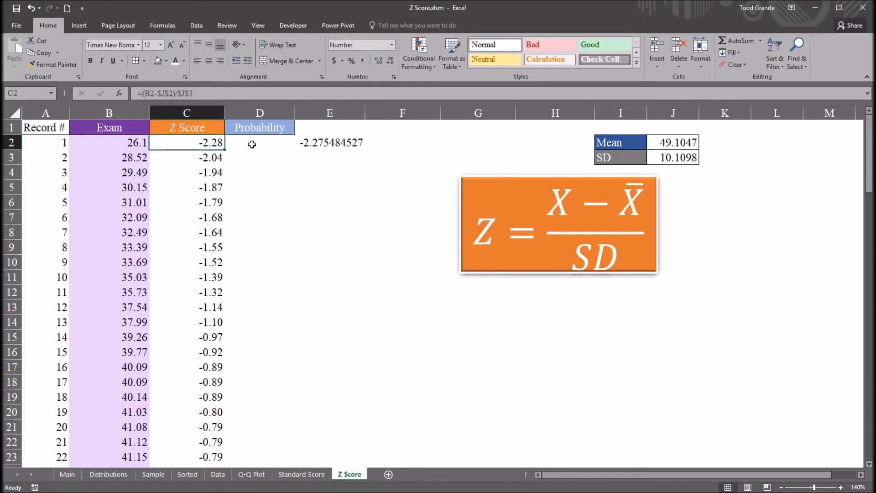
Build =NORM.S.DIST(C2,TRUE) in D2 for the first cumulative probability.
left_click(259, 142)
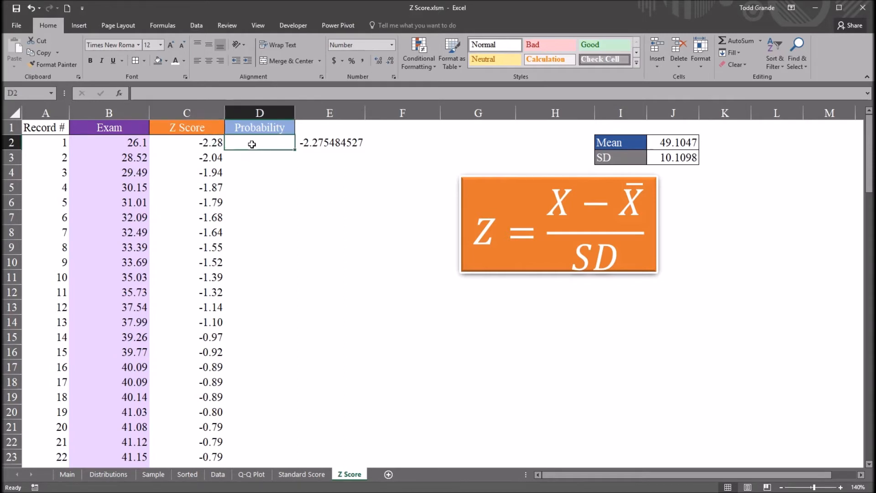
type("=")
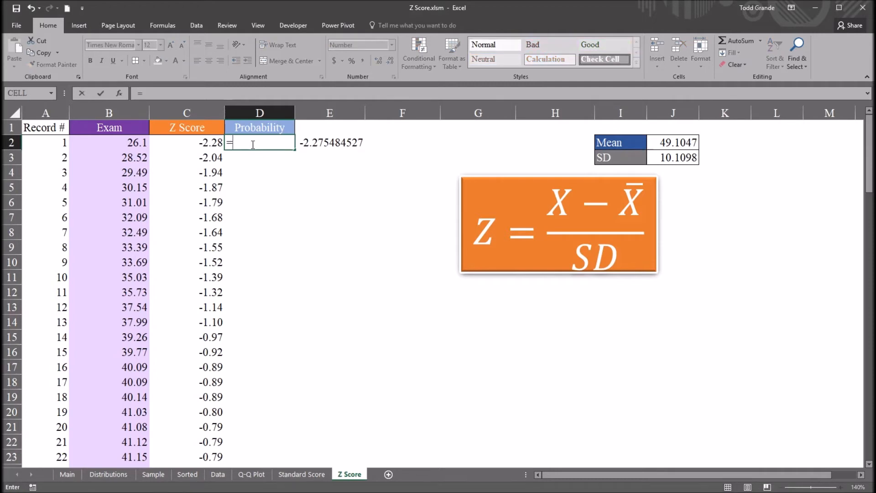
type("norm")
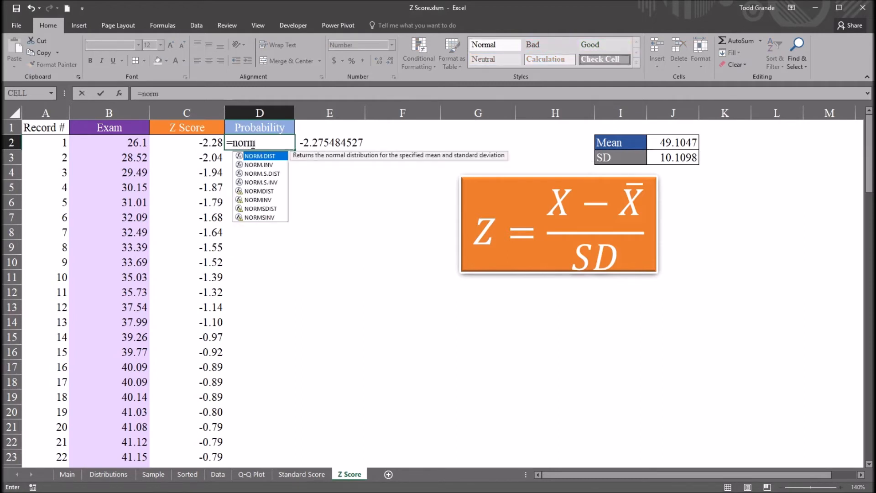
type(".")
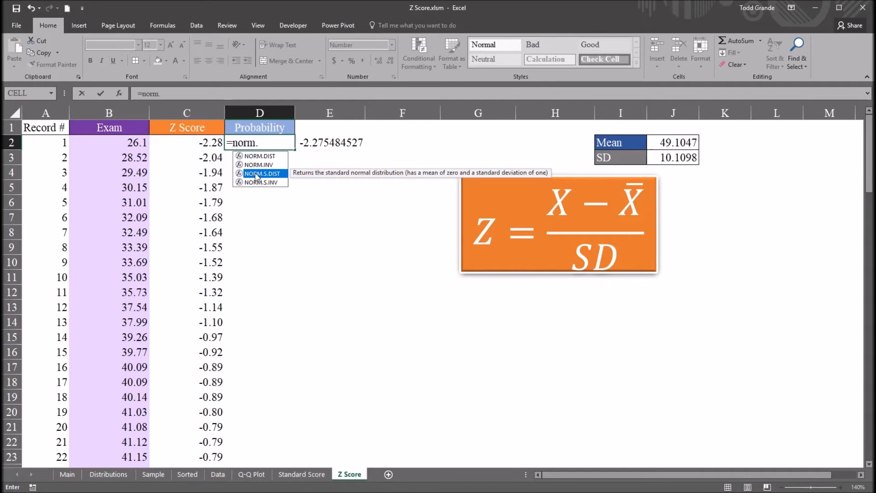
double_click(262, 174)
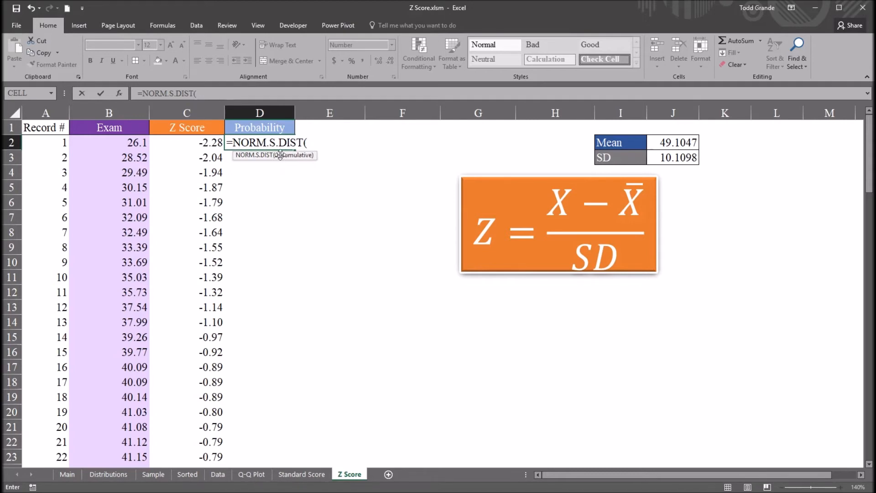
left_click(186, 142)
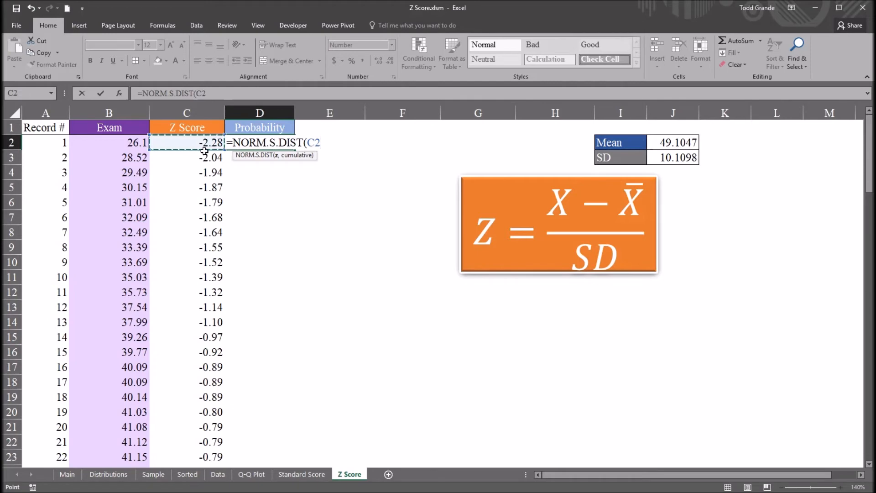
mouse_move(260, 173)
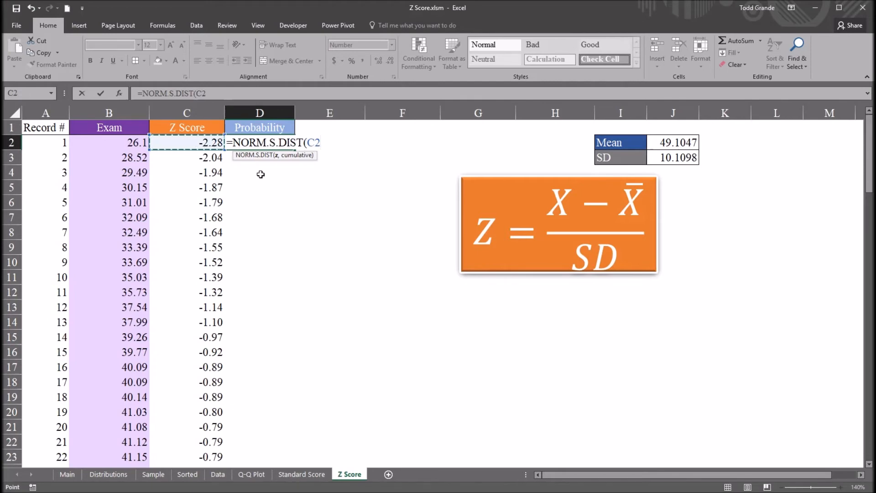
type(",")
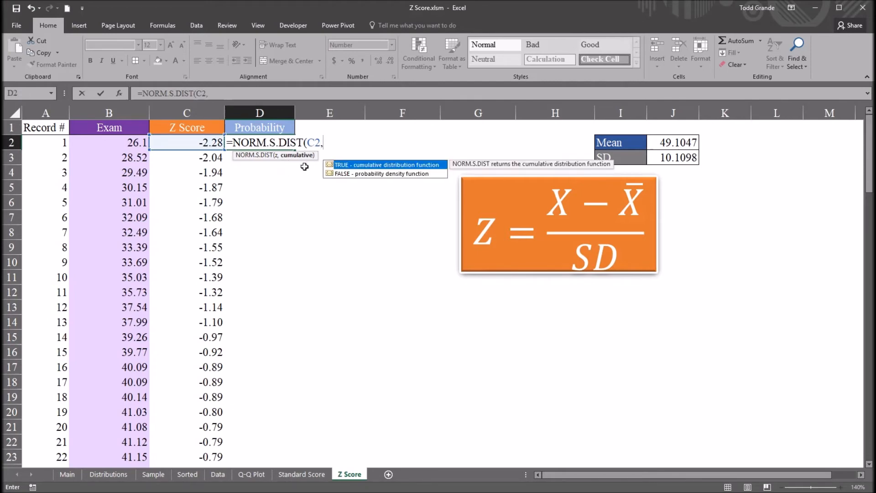
mouse_move(375, 171)
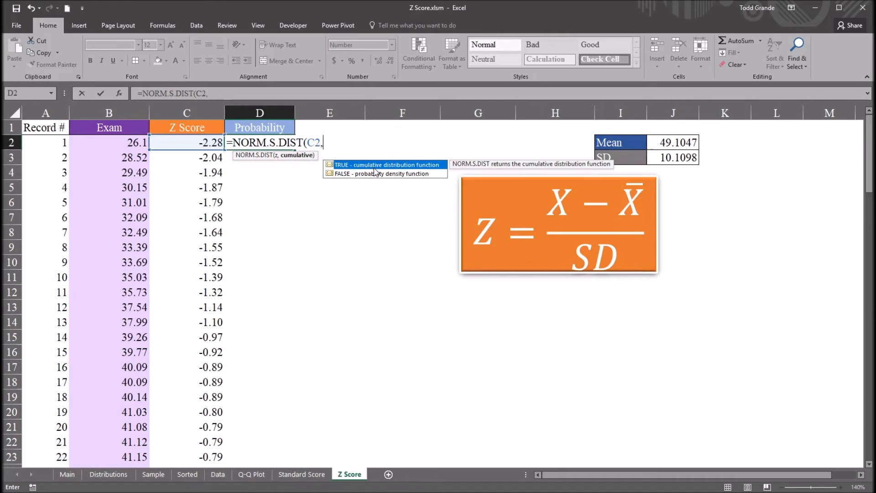
mouse_move(365, 171)
type("TRUE)")
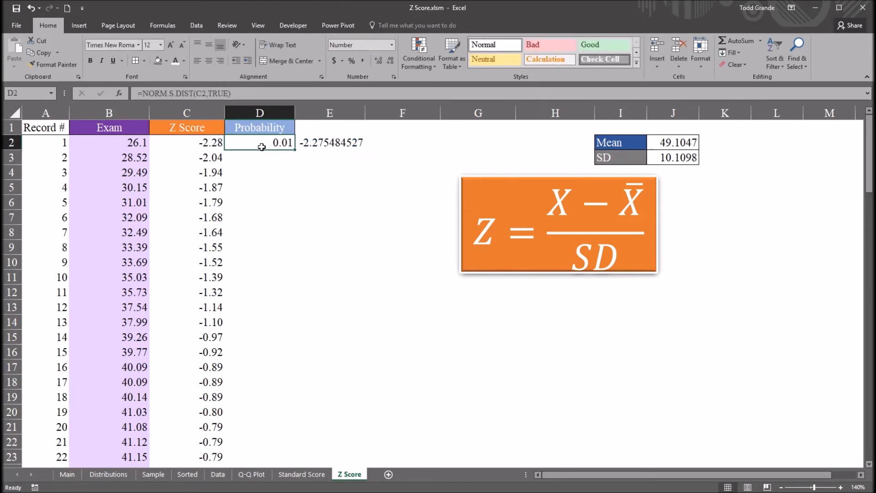
Fill the probability formula down to D101 and confirm about 0.50 at z-score 0.00.
left_click(108, 143)
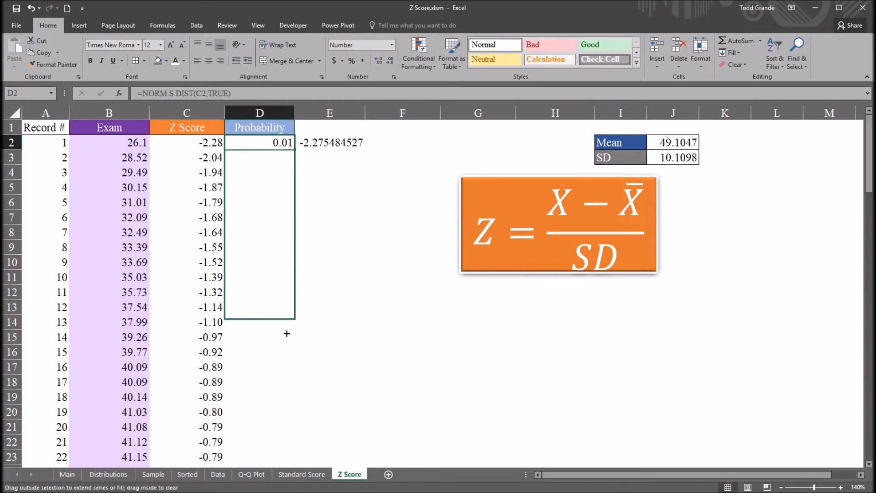
scroll("down", 3)
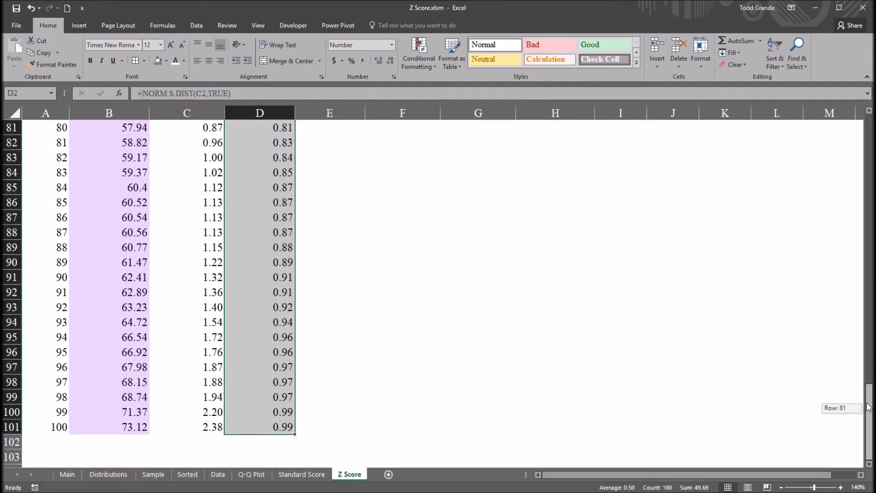
scroll("up", 3)
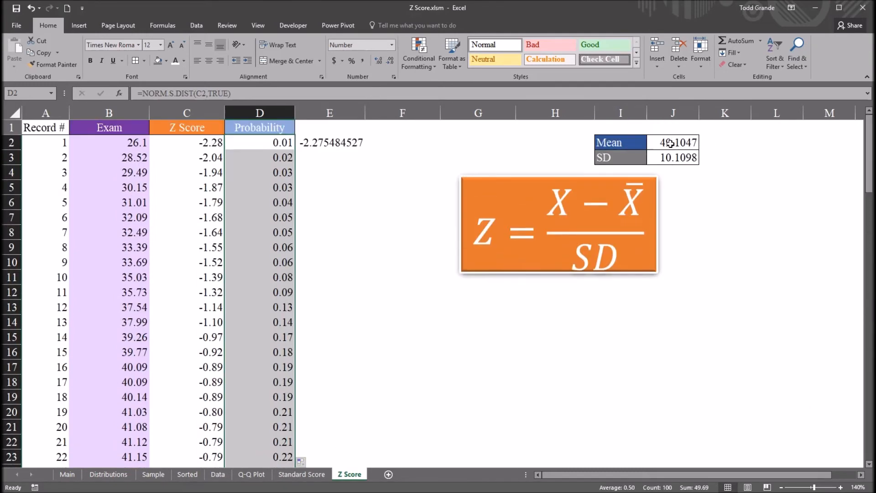
scroll("down", 3)
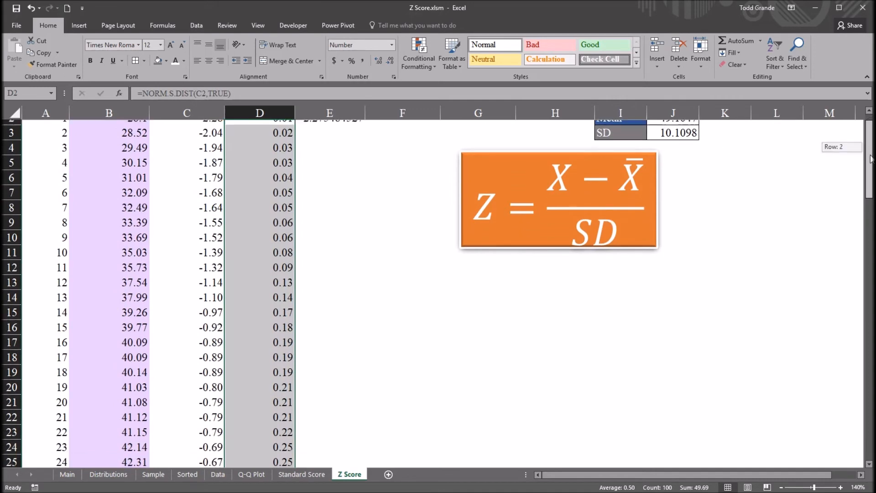
scroll("down", 3)
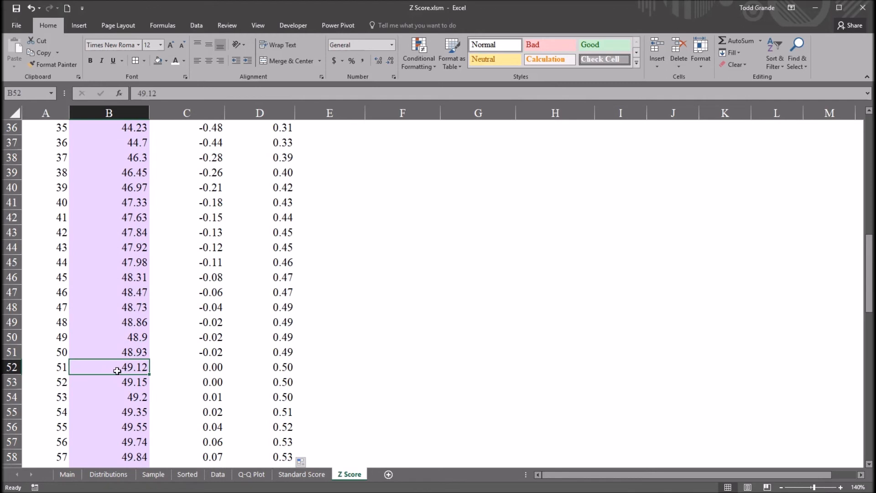
left_click(260, 367)
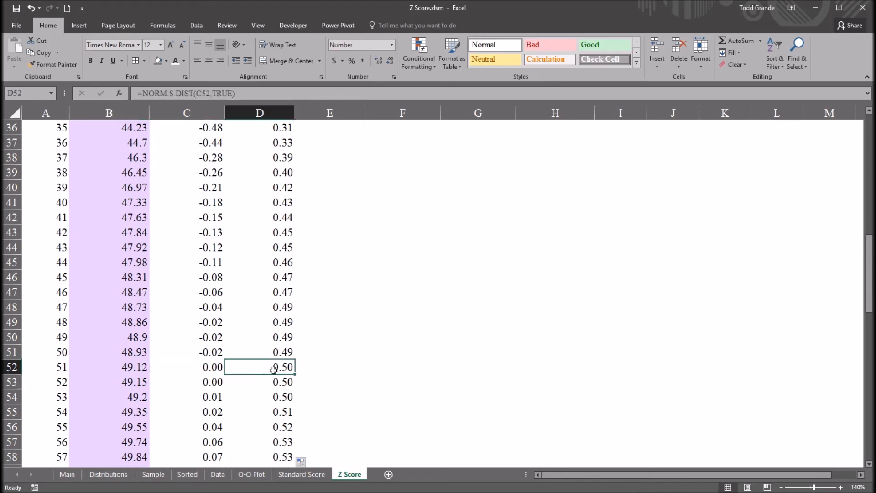
mouse_move(267, 369)
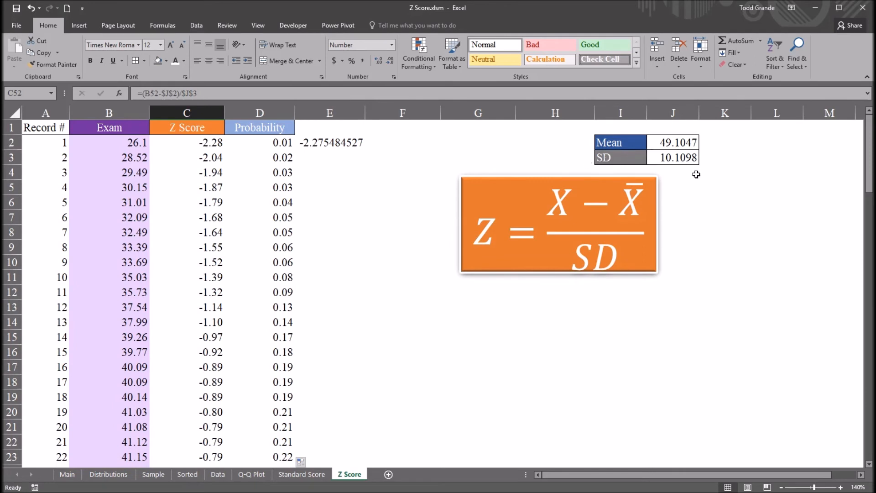
mouse_move(368, 220)
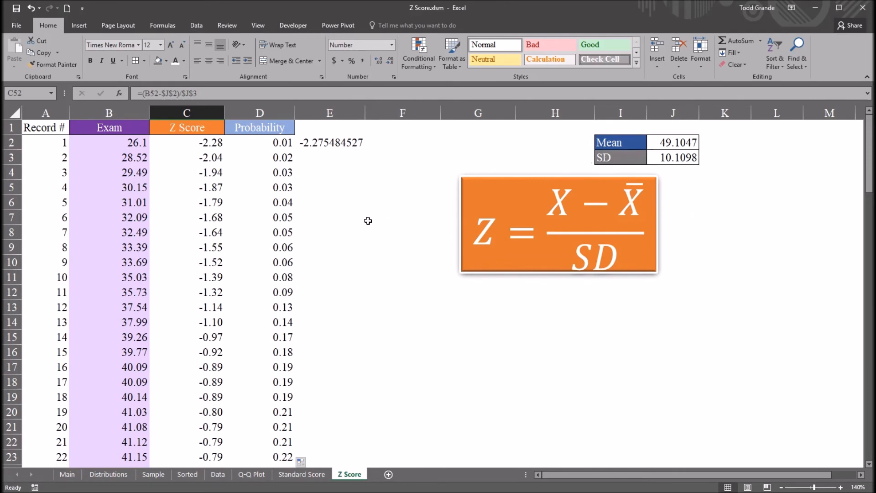
mouse_move(362, 210)
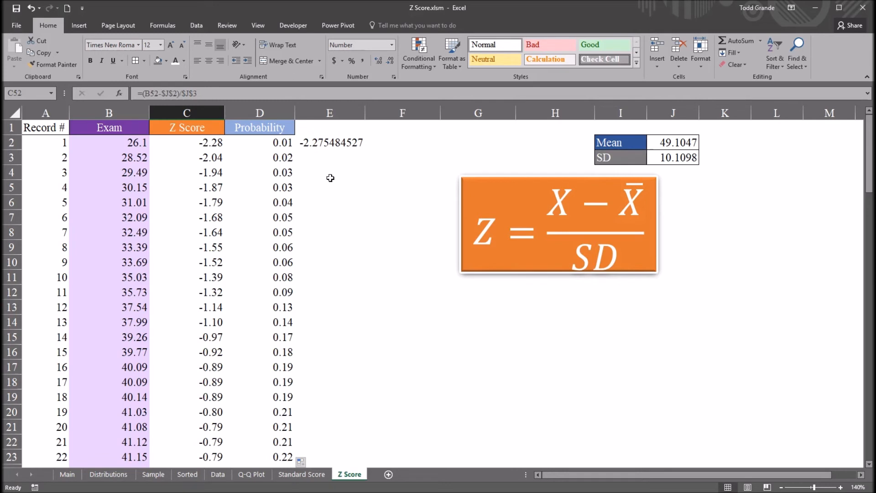
mouse_move(329, 164)
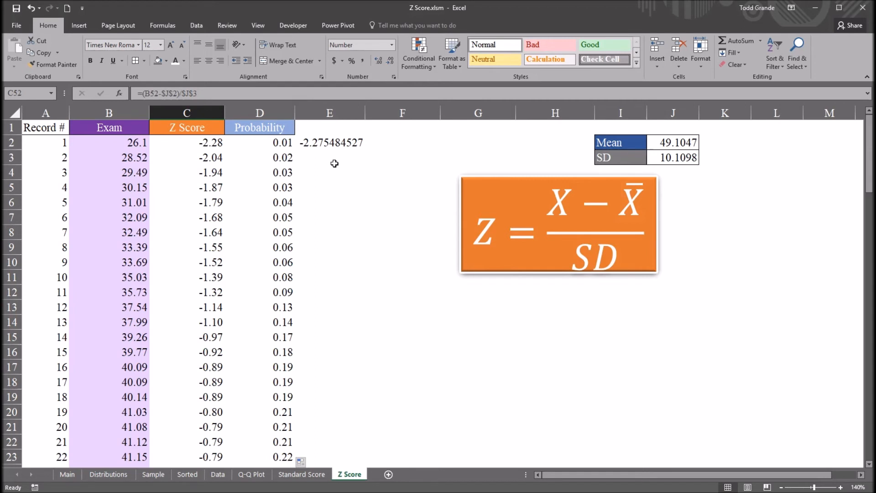
mouse_move(224, 246)
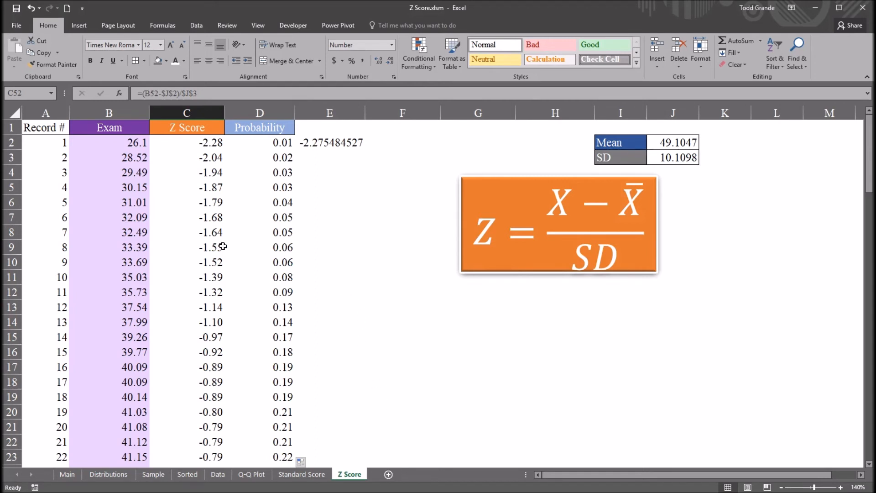
left_click(186, 112)
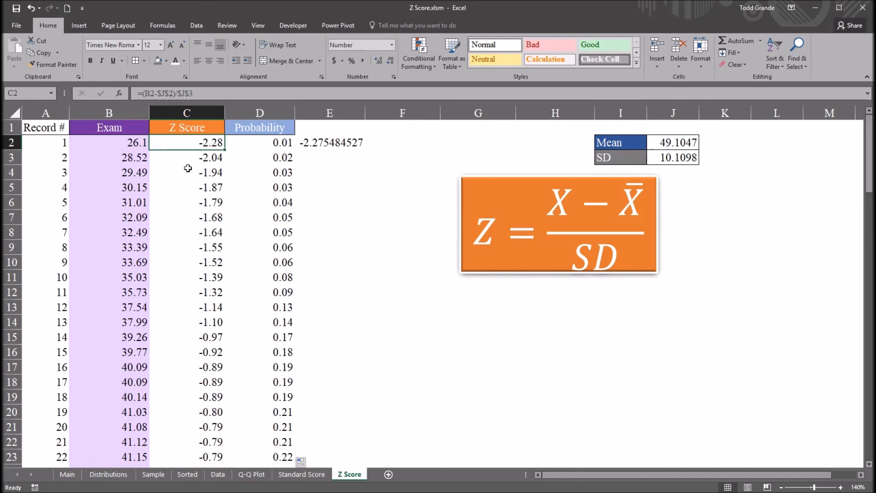
left_click(186, 112)
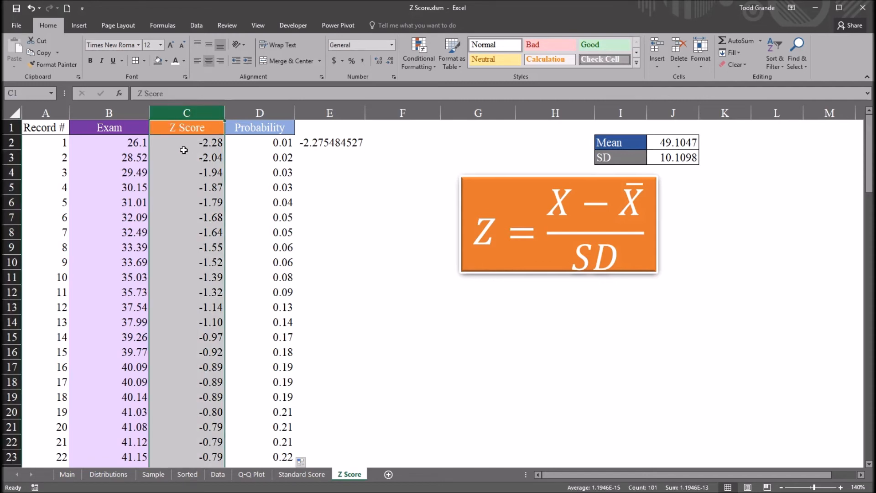
left_click(186, 142)
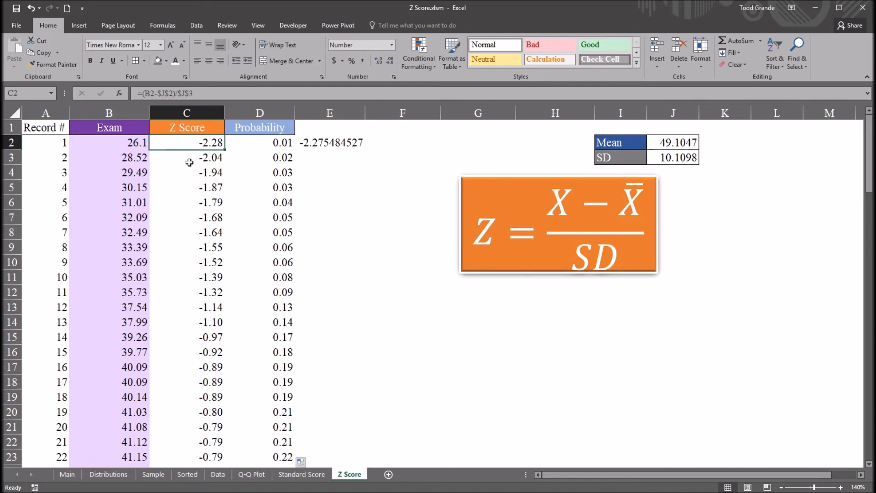
mouse_move(367, 358)
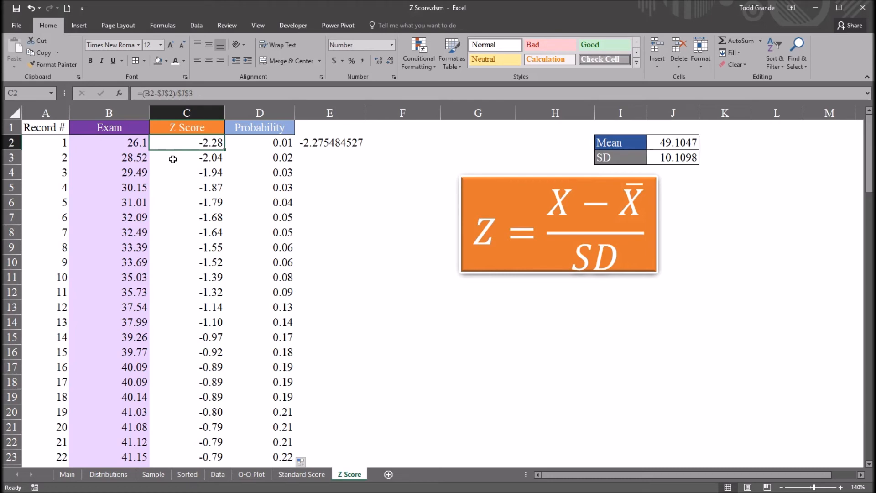
left_click(109, 113)
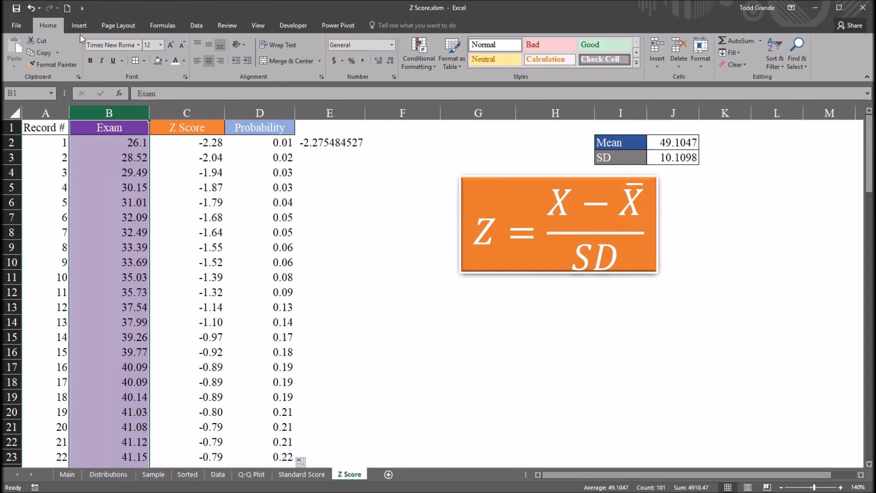
Insert a histogram of the Exam scores with gap width 0 and 15 bins.
left_click(78, 25)
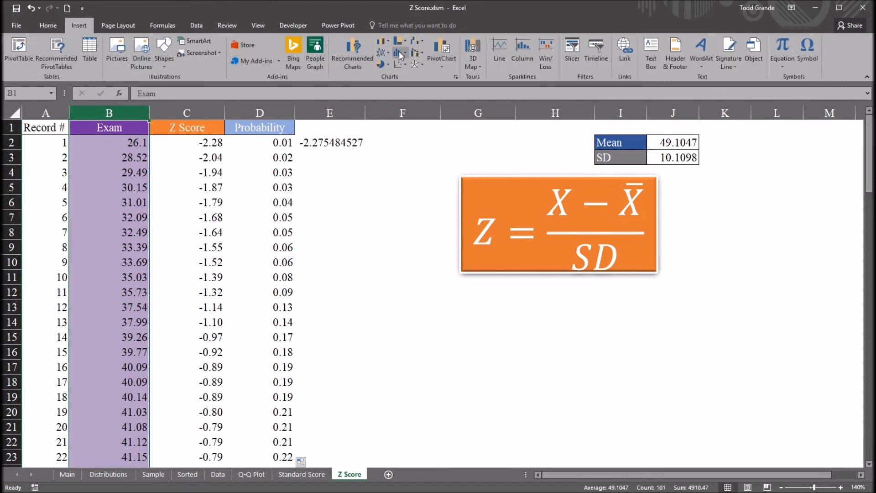
mouse_move(399, 46)
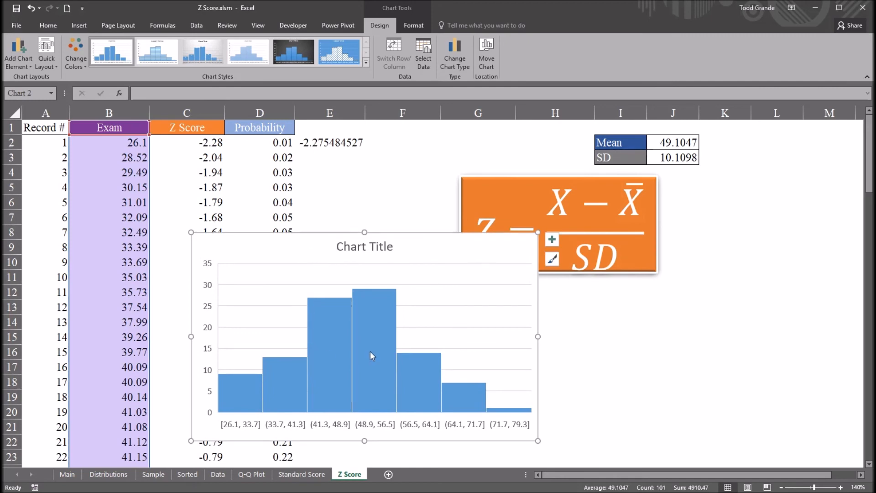
right_click(372, 356)
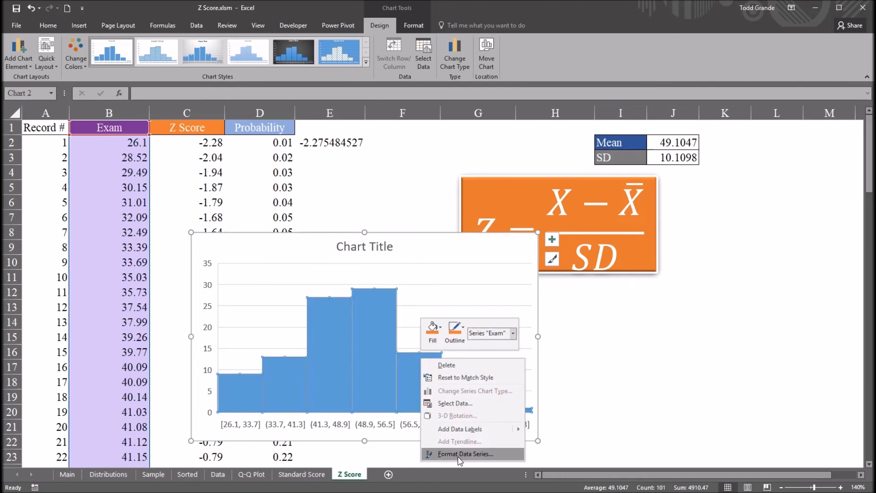
left_click(464, 453)
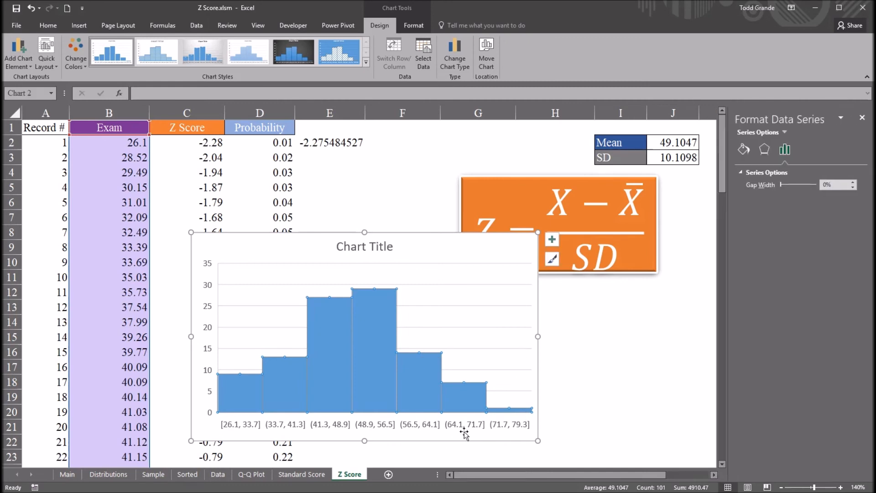
mouse_move(785, 134)
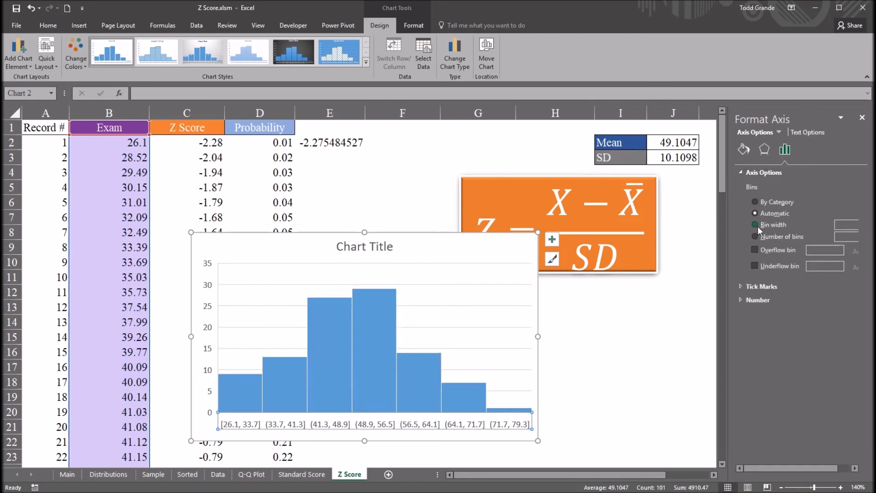
left_click(754, 235)
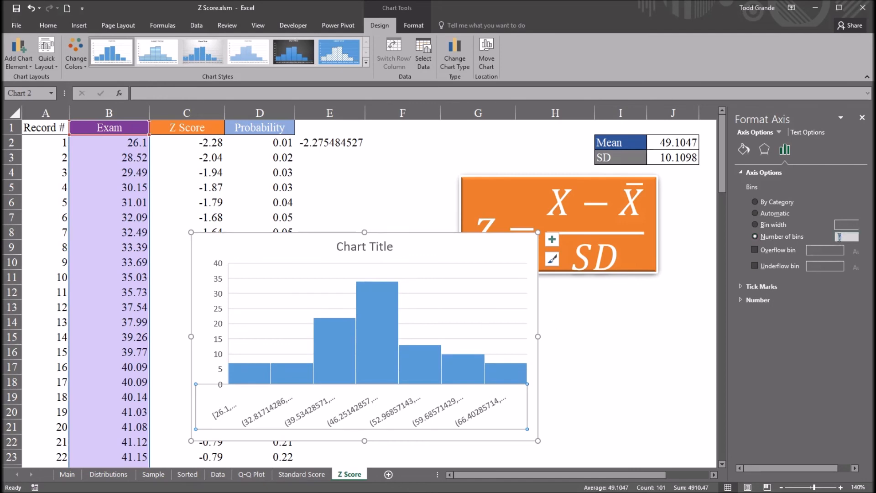
type("15")
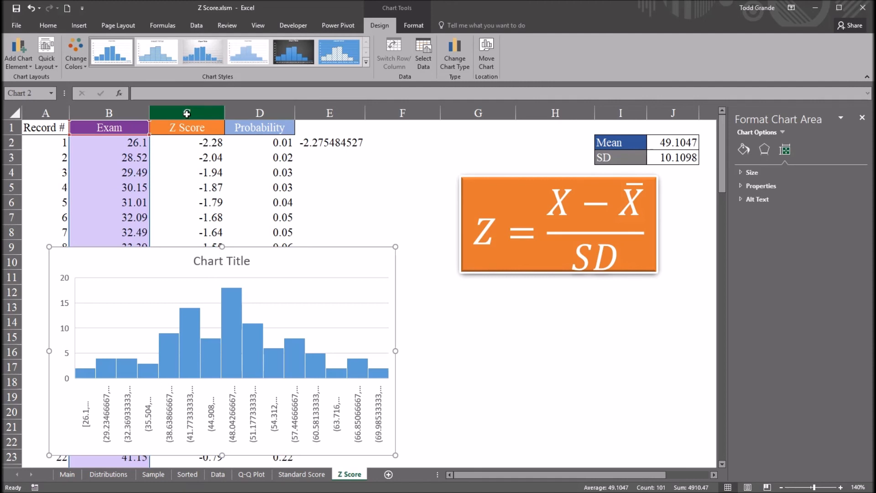
Insert a histogram of the Z Score column and set its horizontal axis to 15 bins.
left_click(187, 127)
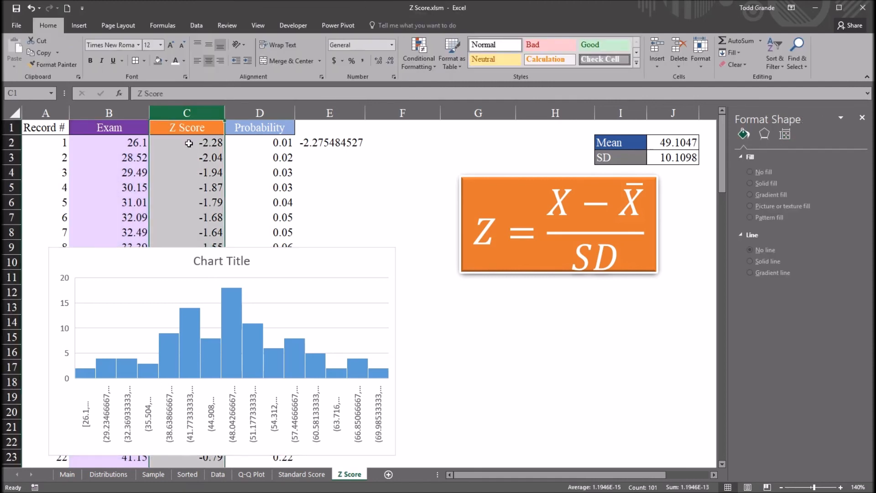
left_click(78, 25)
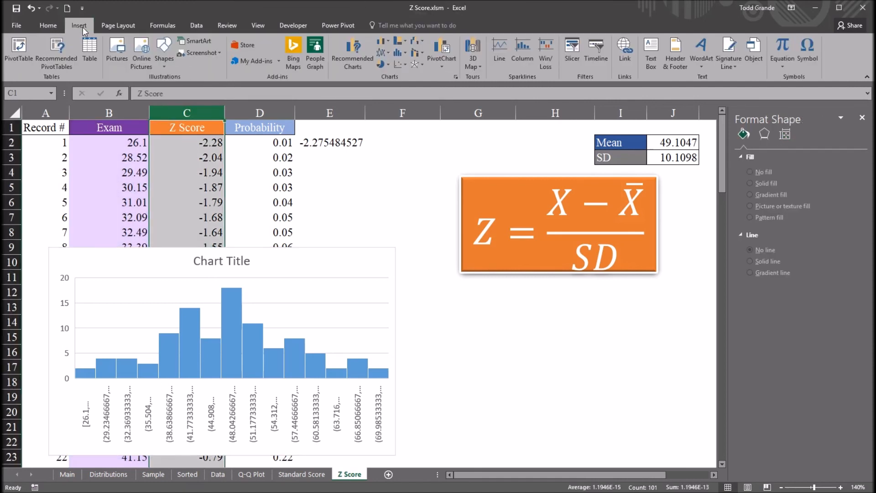
left_click(400, 53)
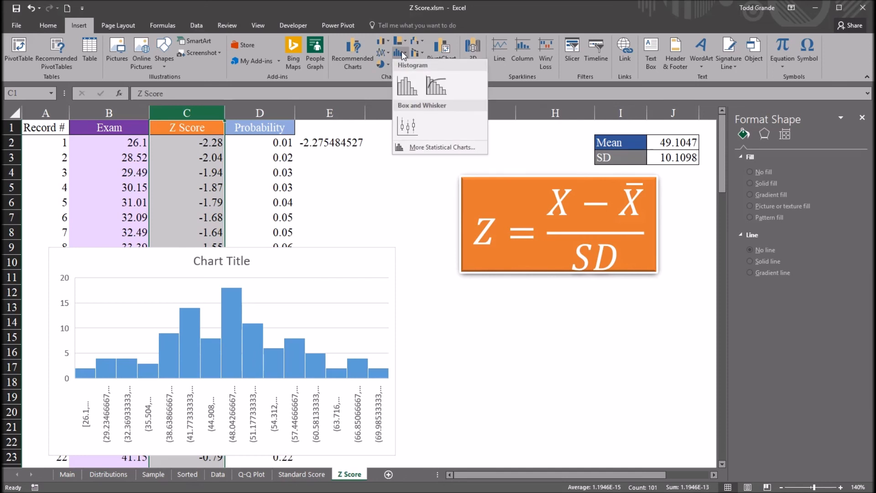
left_click(407, 86)
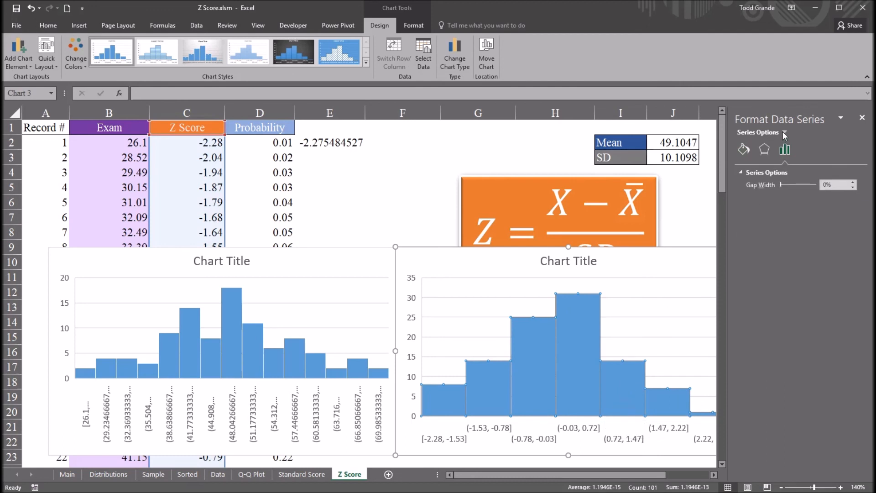
left_click(784, 132)
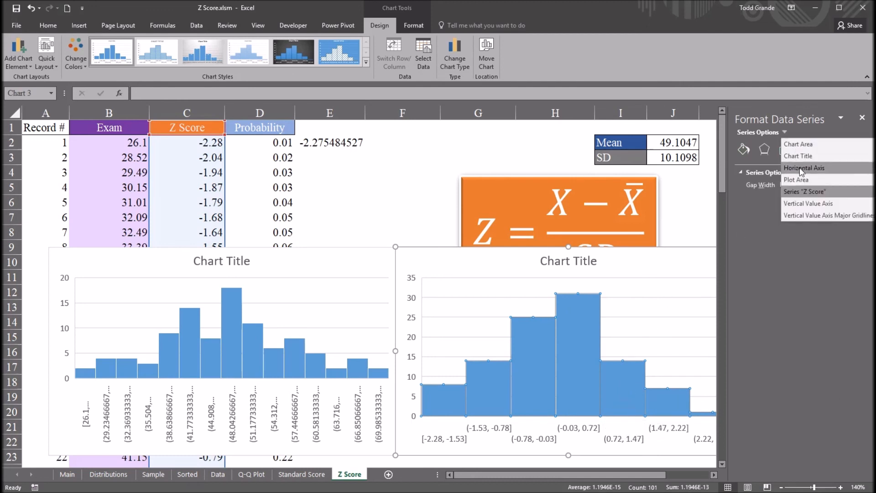
left_click(803, 168)
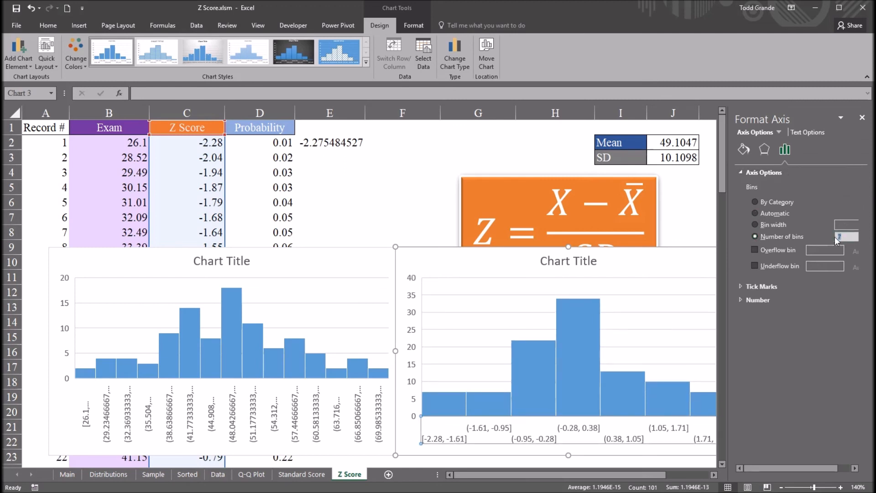
type("15")
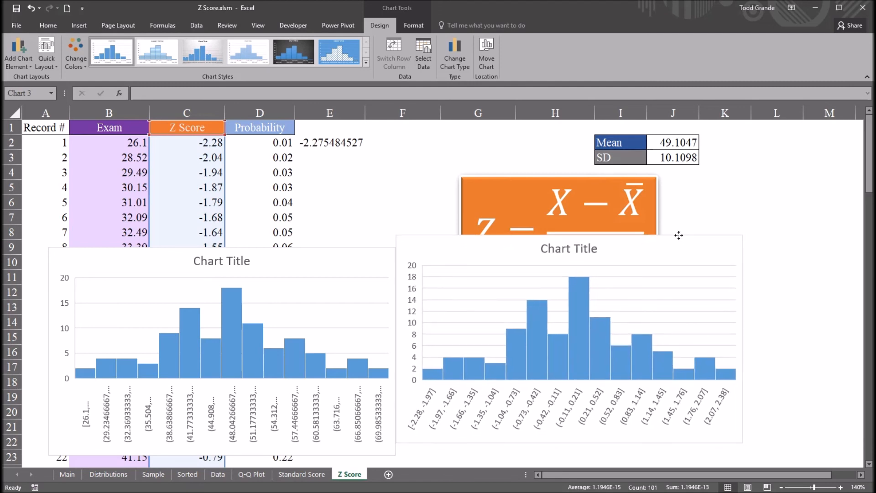
left_click(568, 338)
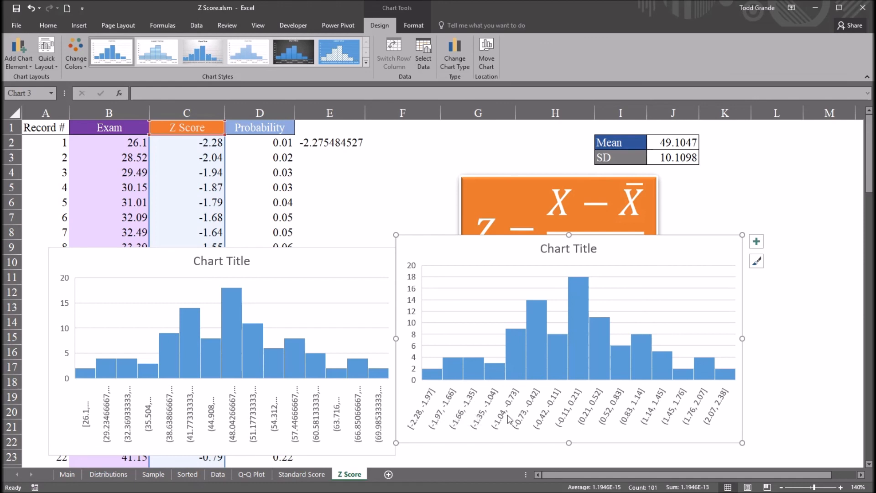
mouse_move(606, 418)
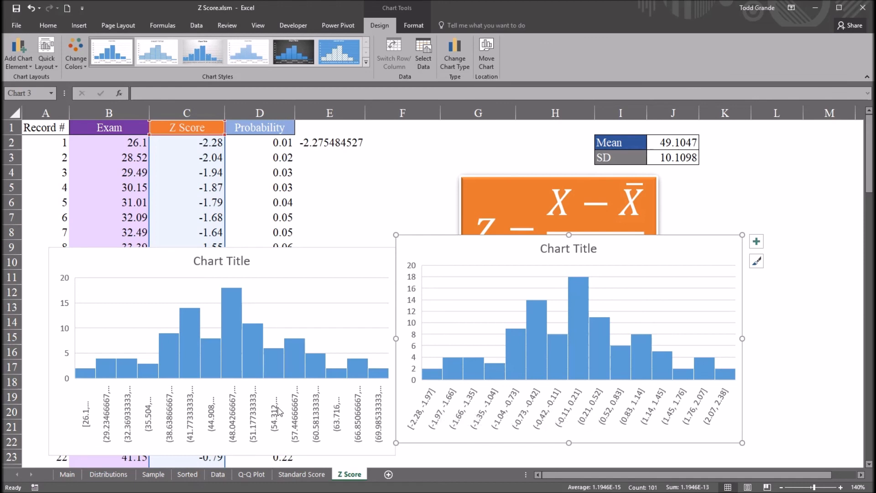
mouse_move(131, 237)
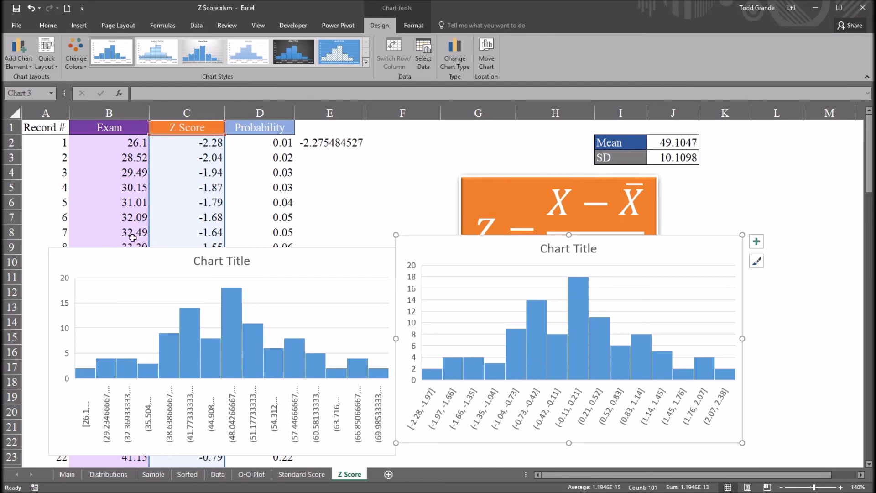
mouse_move(218, 379)
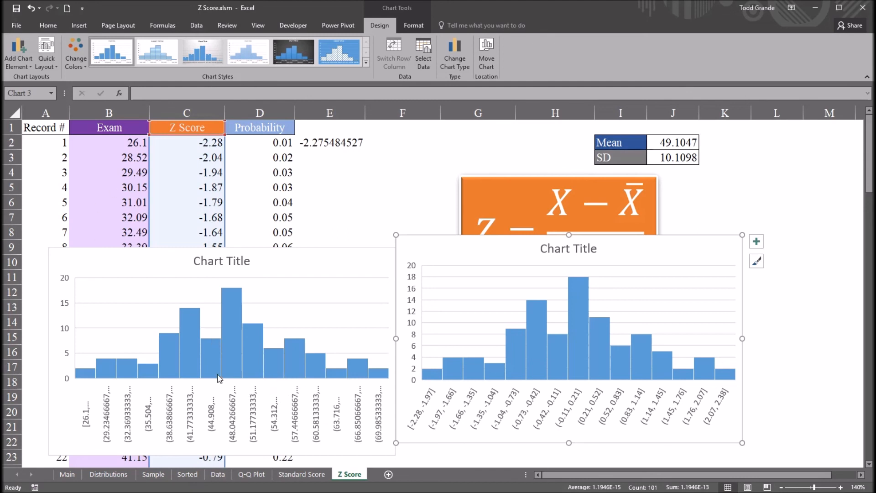
mouse_move(495, 375)
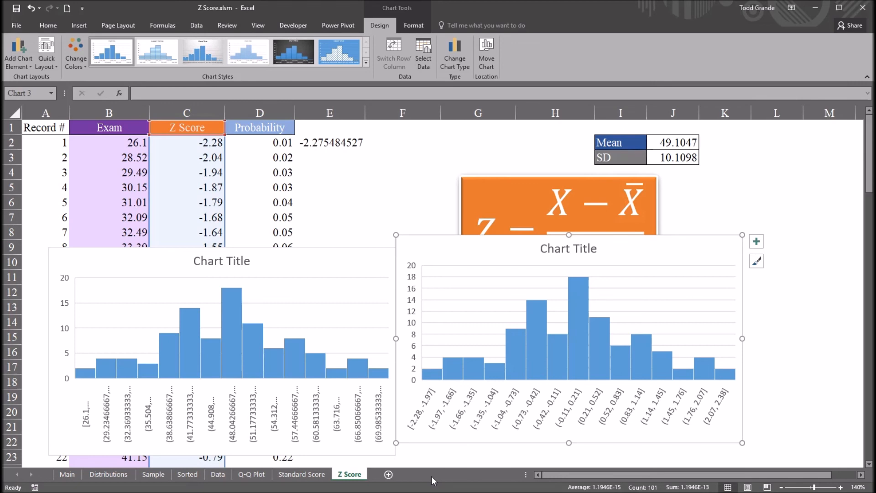
mouse_move(426, 487)
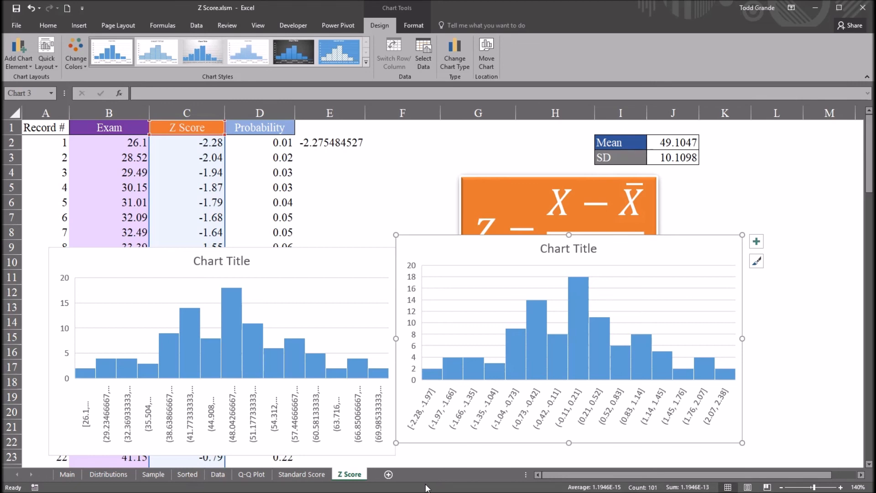